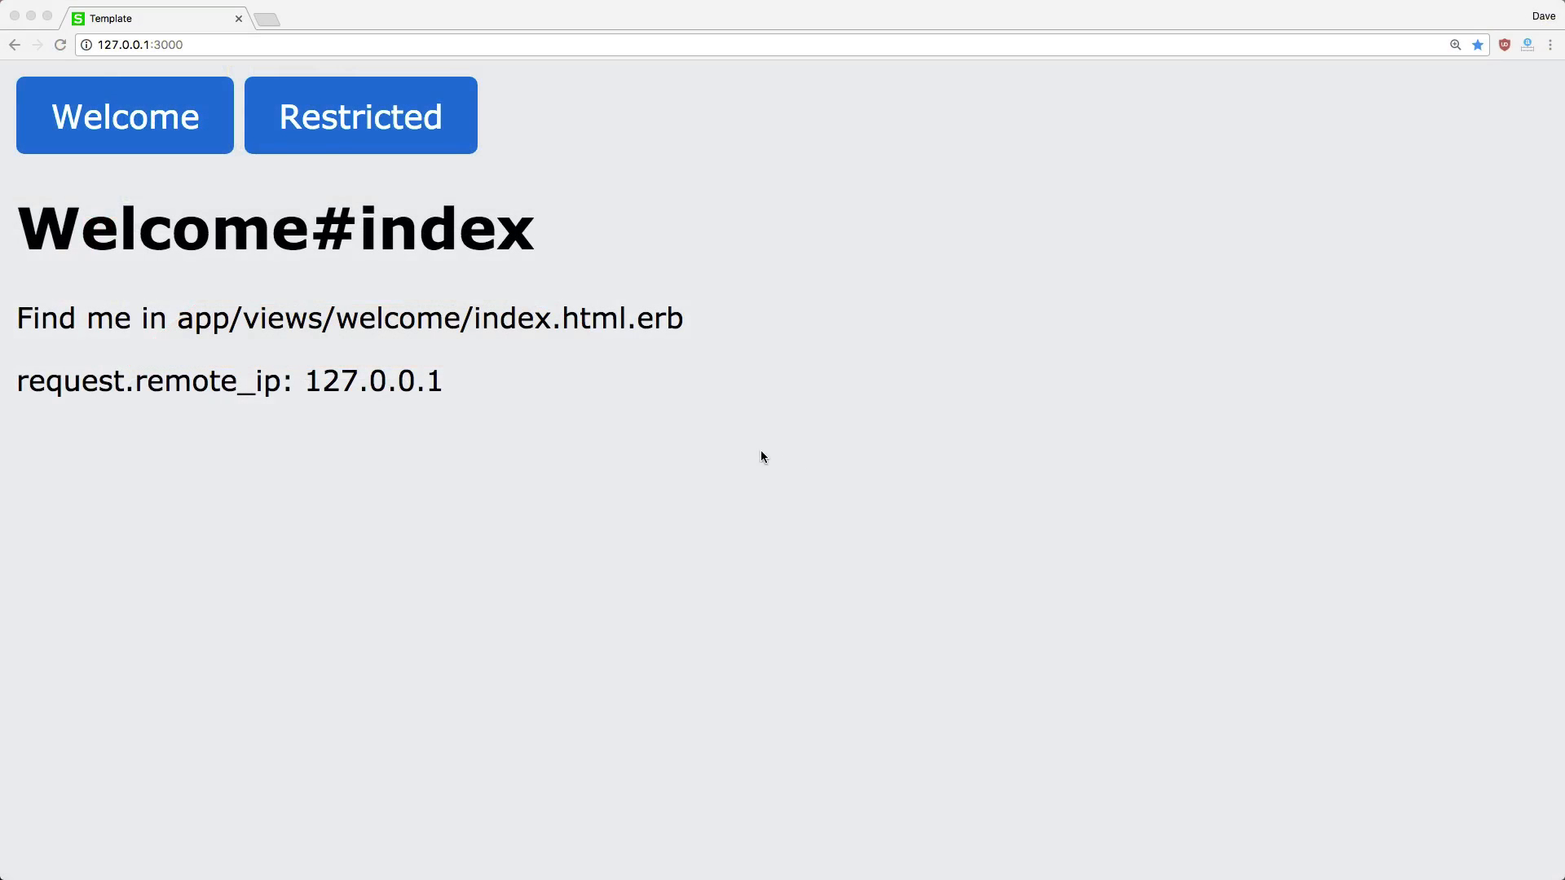
- View the app's restricted page in the browser, then return to application_controller.rb after protect_from_forgery
{"action": "double_click", "coordinate": [69, 380]}
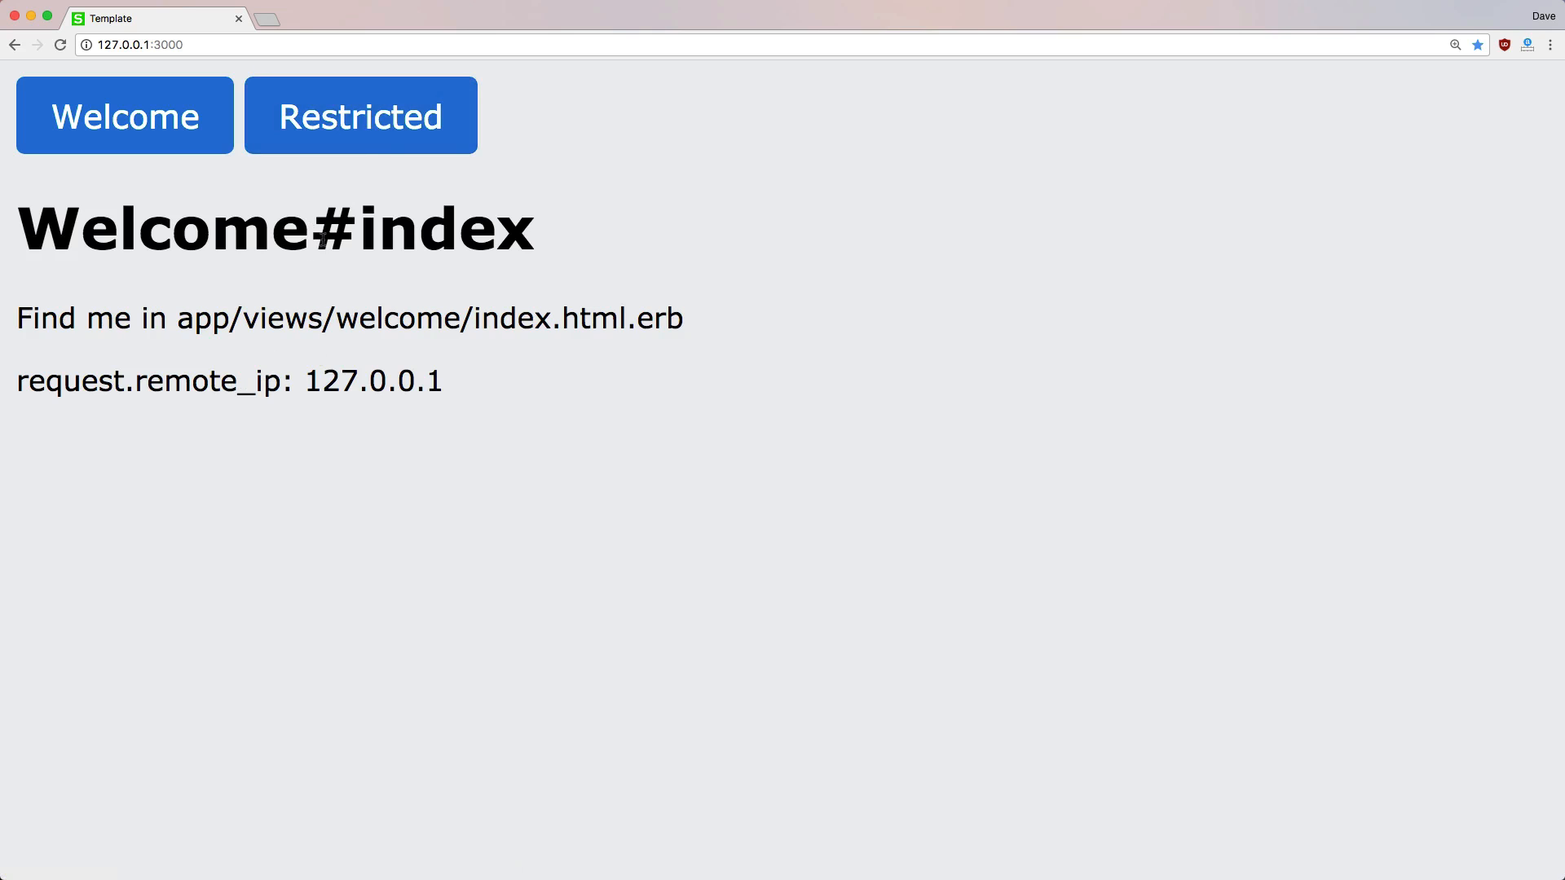
{"action": "mouse_move", "coordinate": [314, 129]}
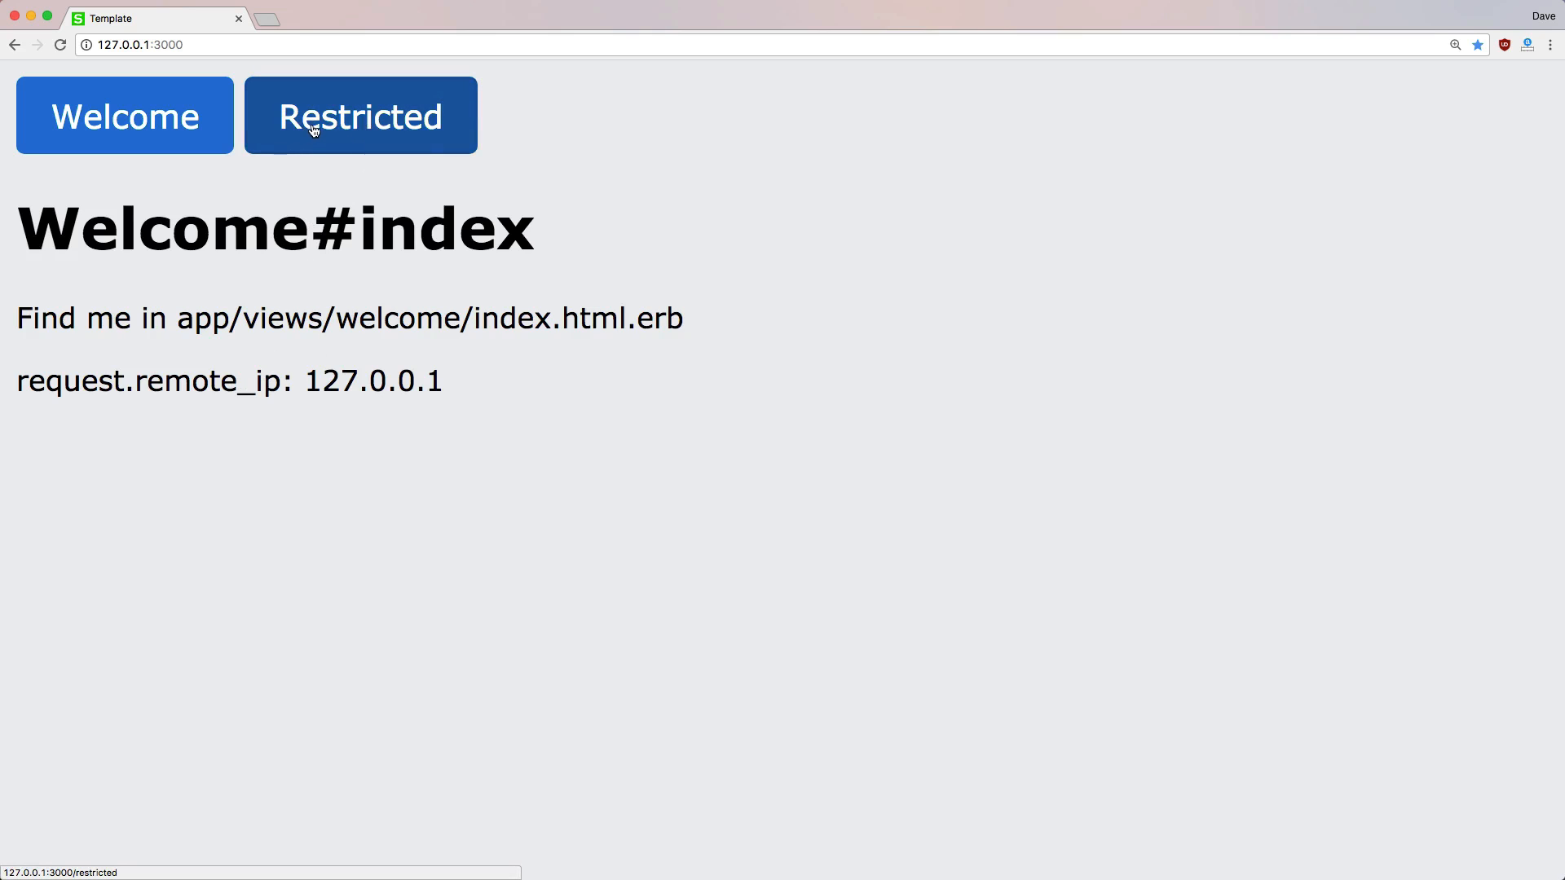
{"action": "left_click", "coordinate": [316, 116]}
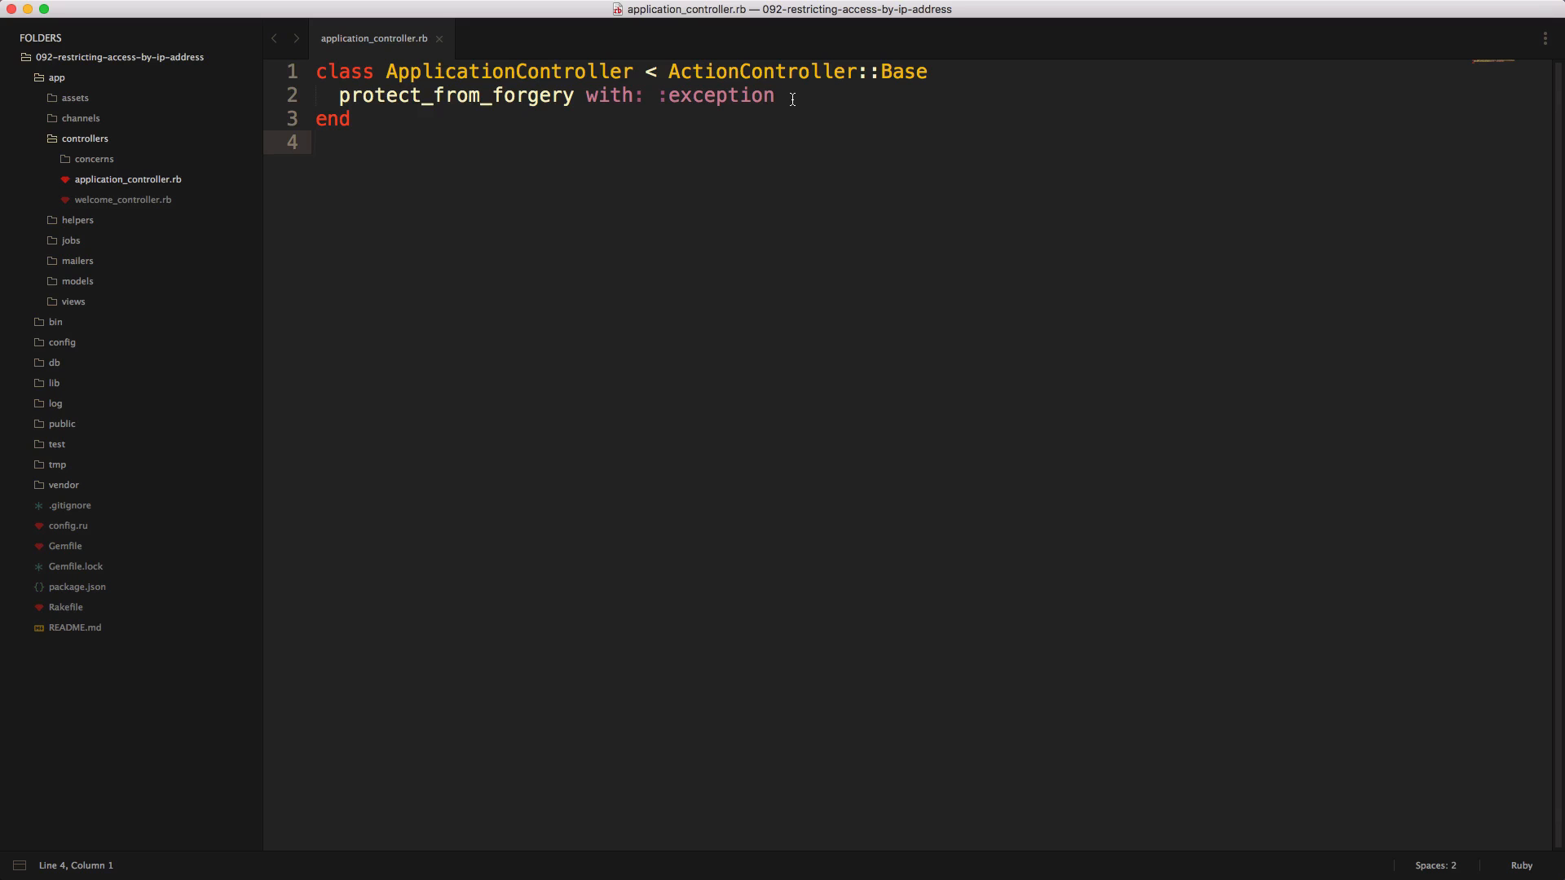
{"action": "left_click", "coordinate": [791, 96]}
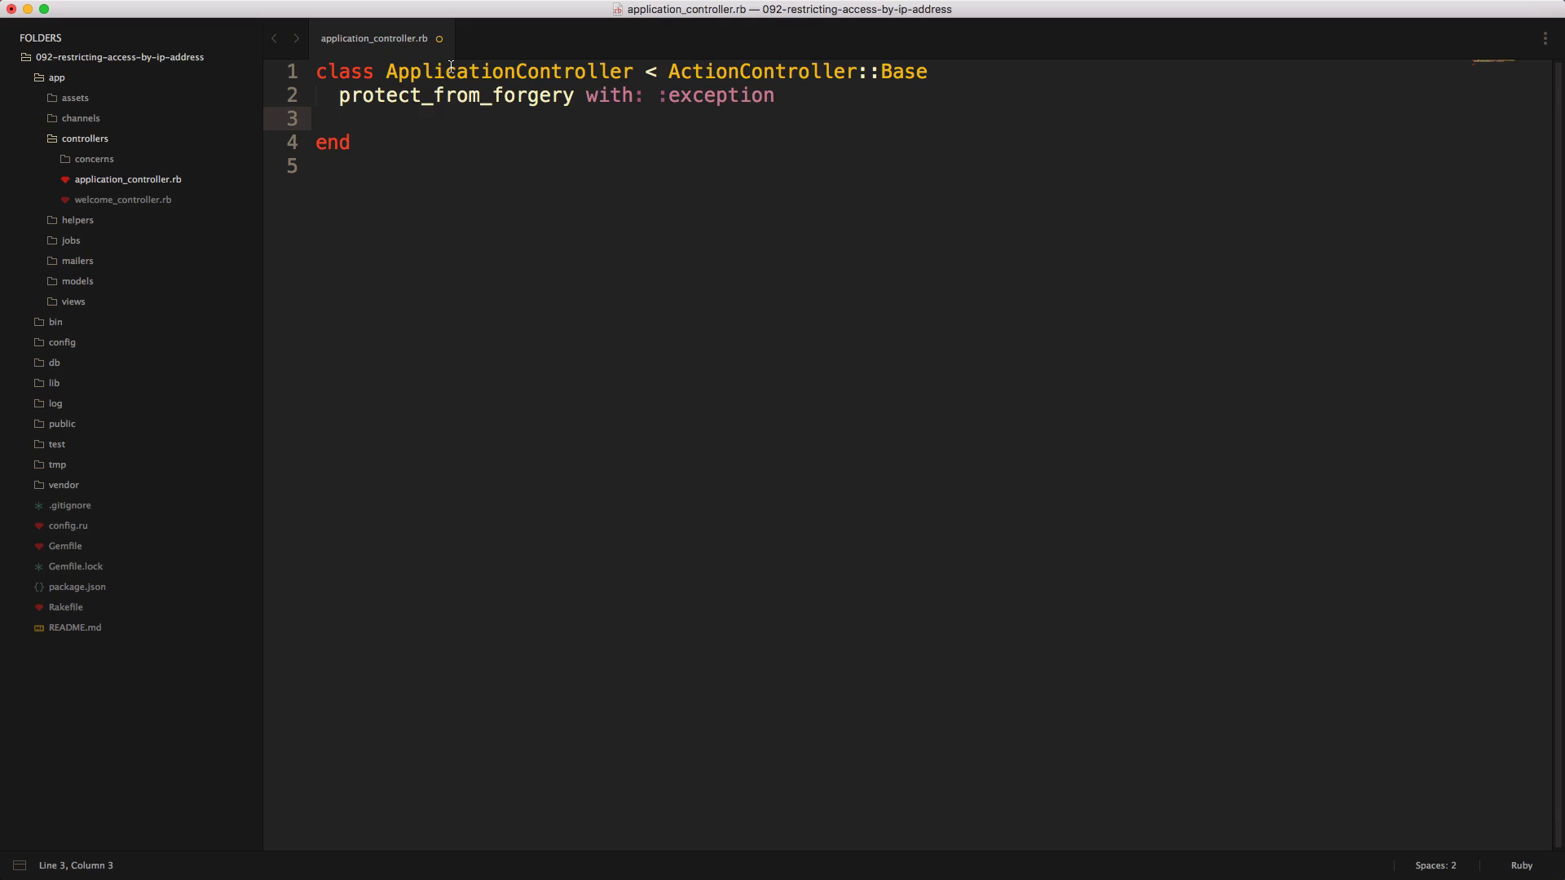
- Add before_action :verify_ip_address and a private verify_ip_address method beginning 'head :unauthorized if'
{"action": "type", "text": "before_action :verify_ip_address"}
{"action": "type", "text": "de"}
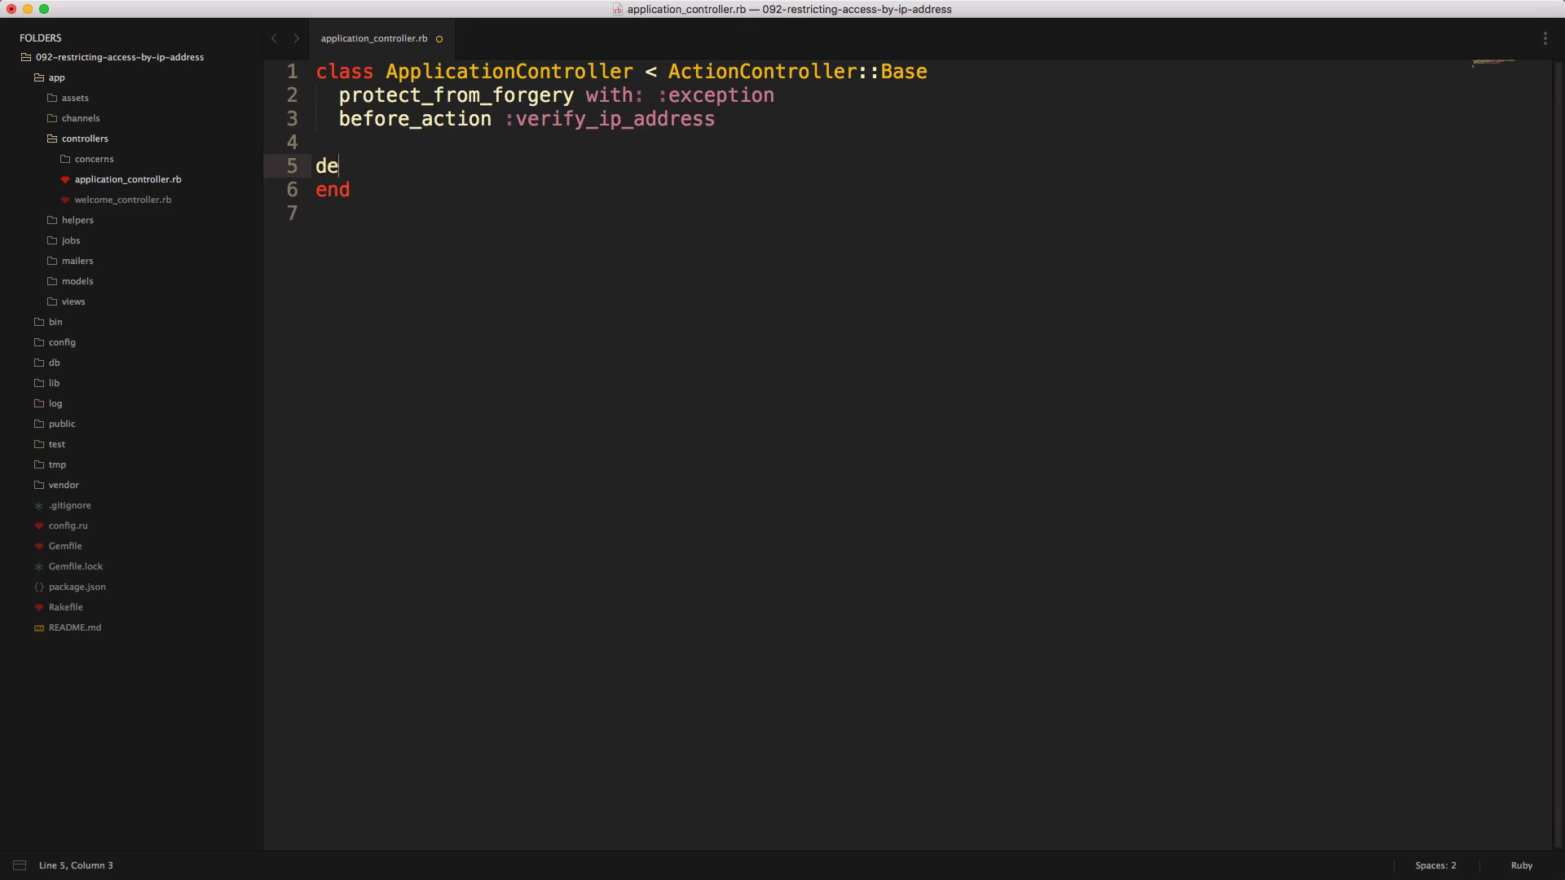
{"action": "type", "text": "f verify_ip_address"}
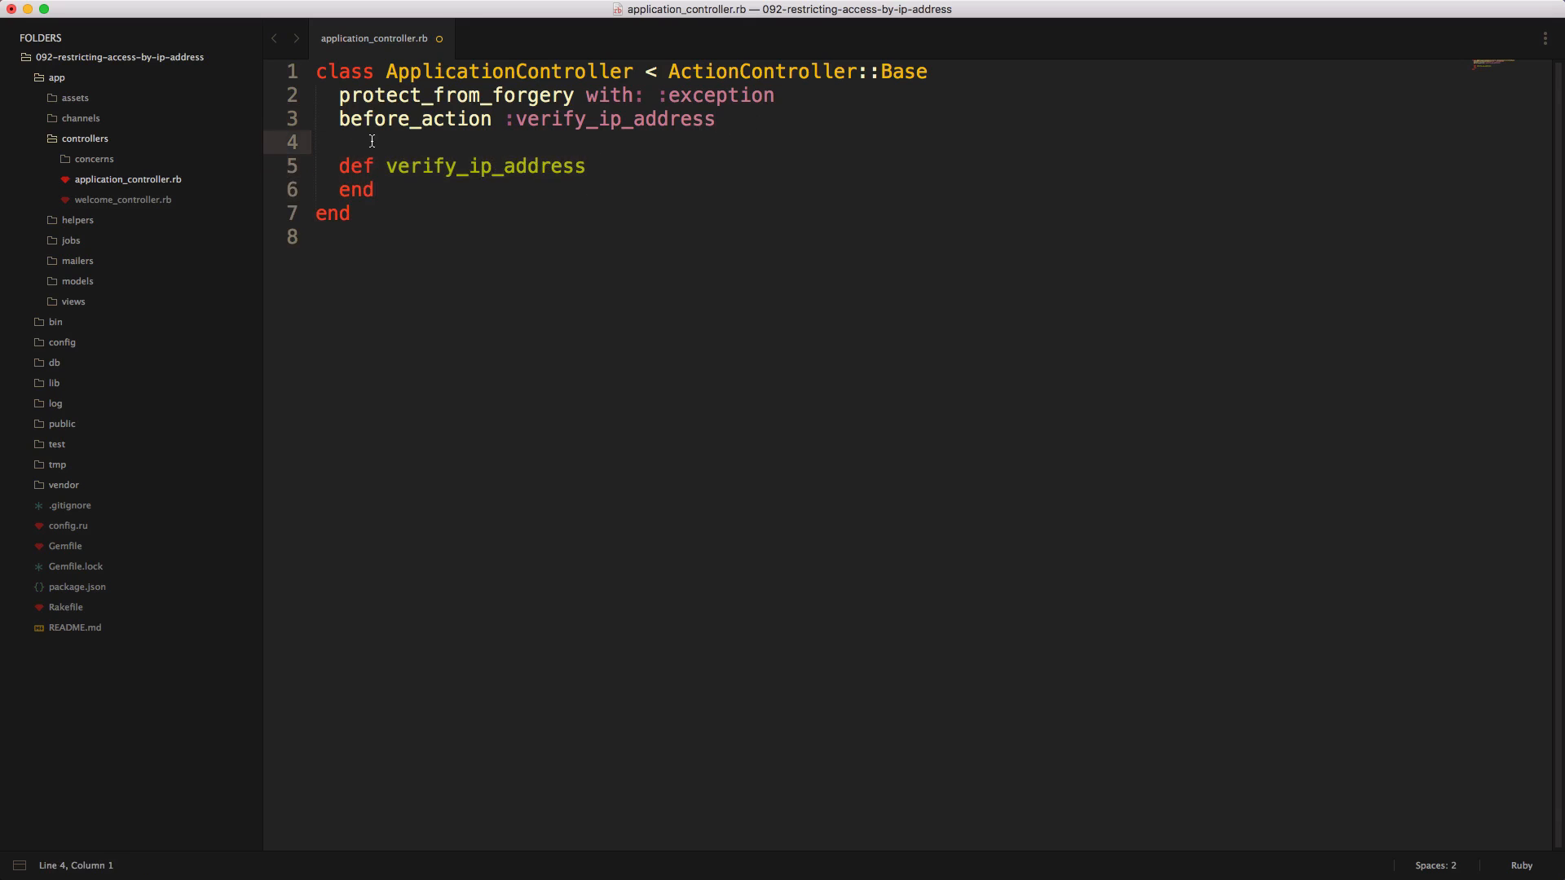
{"action": "key", "text": "enter"}
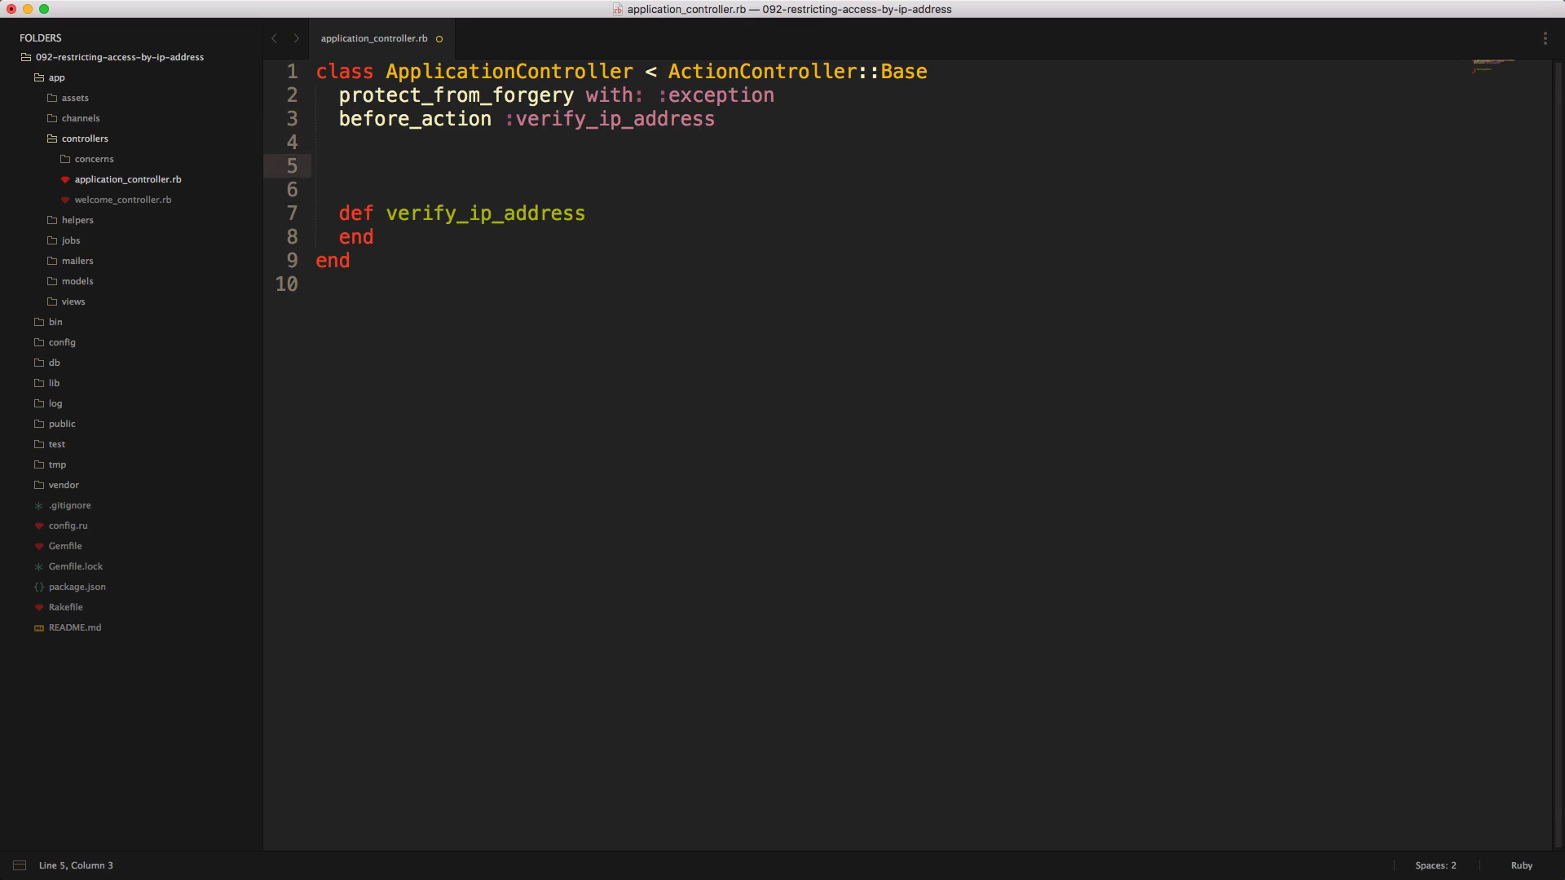
{"action": "type", "text": "private"}
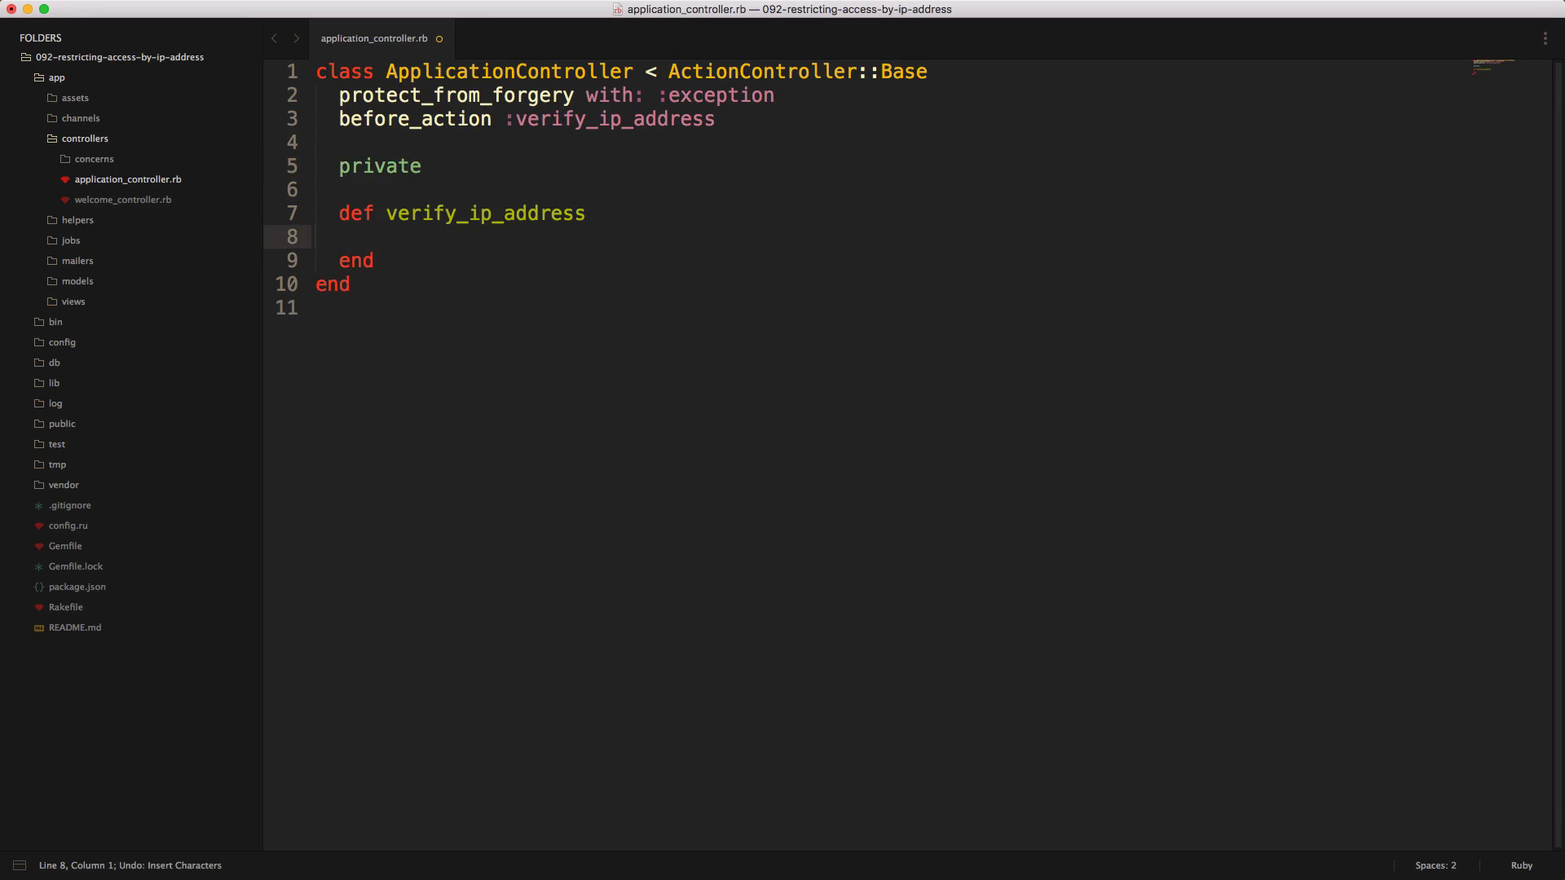
{"action": "type", "text": "head :unauthorized if"}
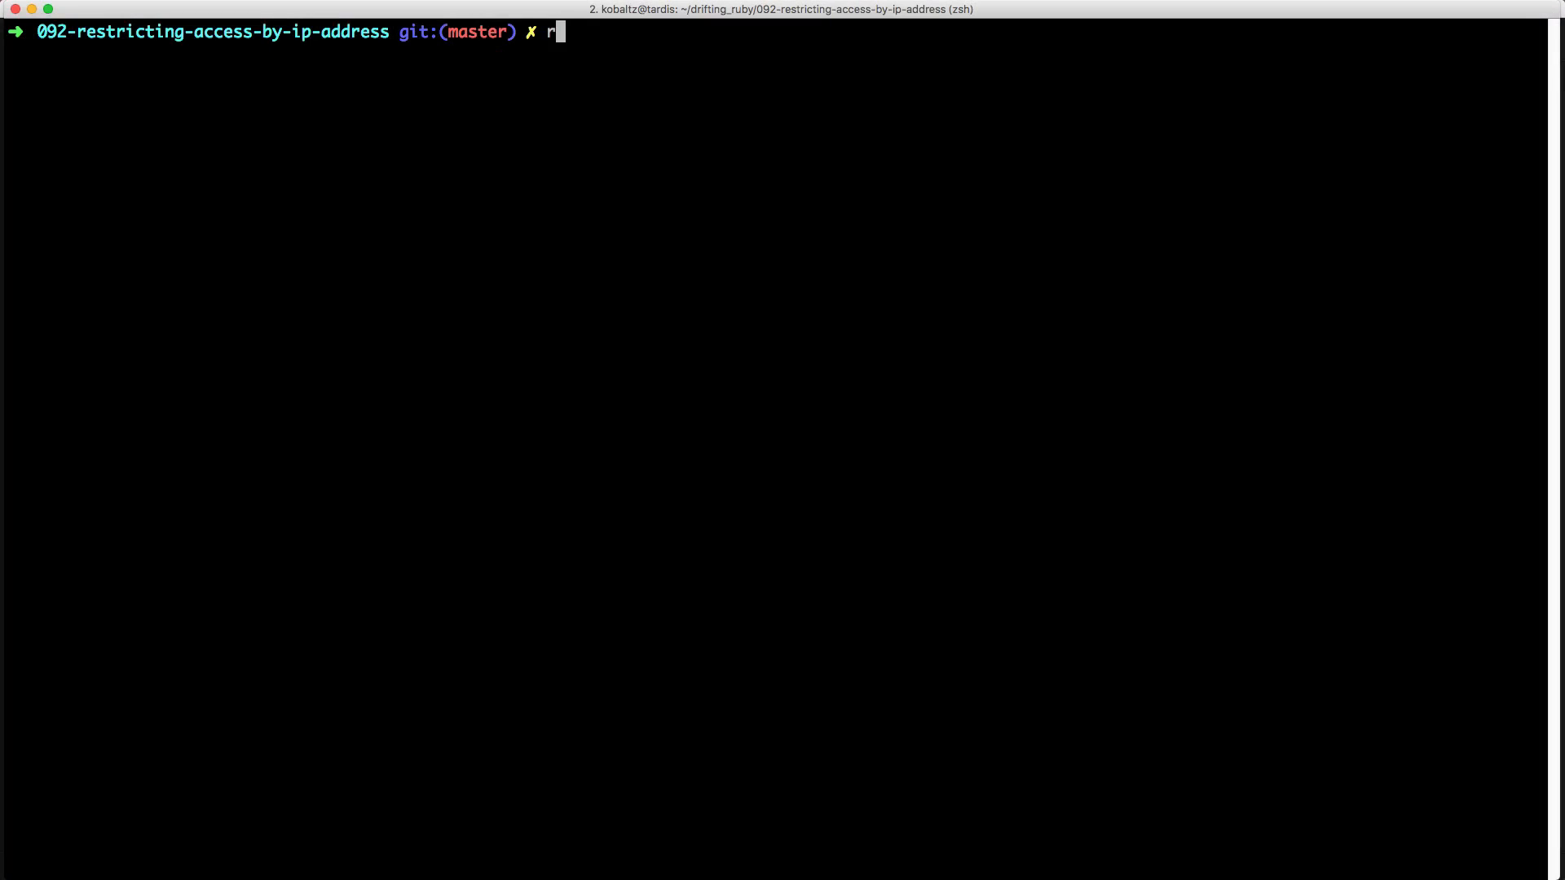
- Run 'rails g model whitelist ip_address:string:index', then begin typing 'rake db:mig'
{"action": "type", "text": "ails g model"}
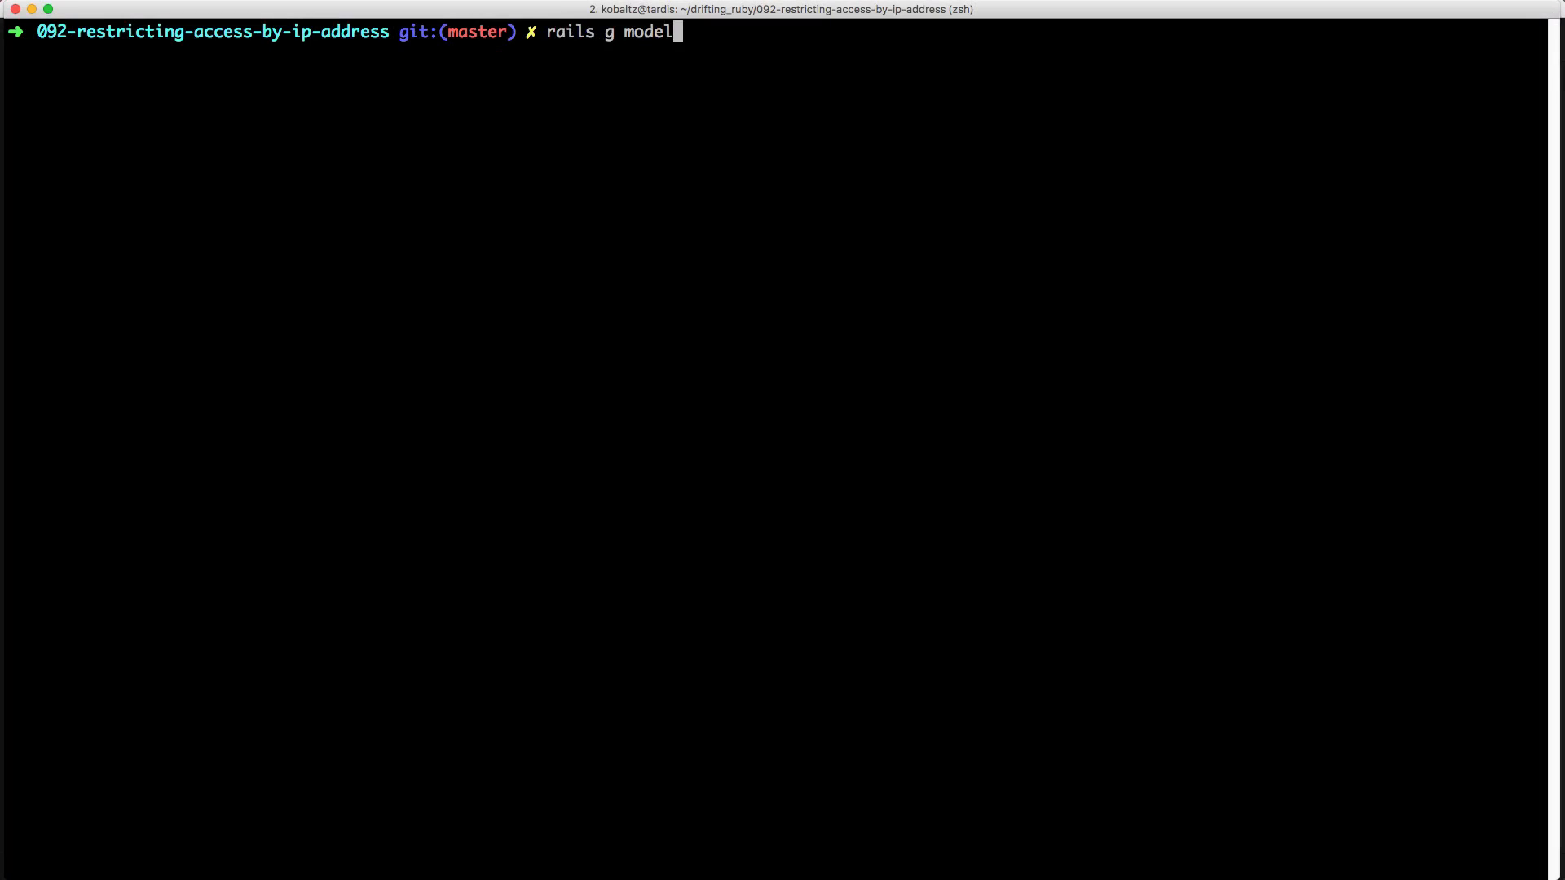
{"action": "type", "text": "w"}
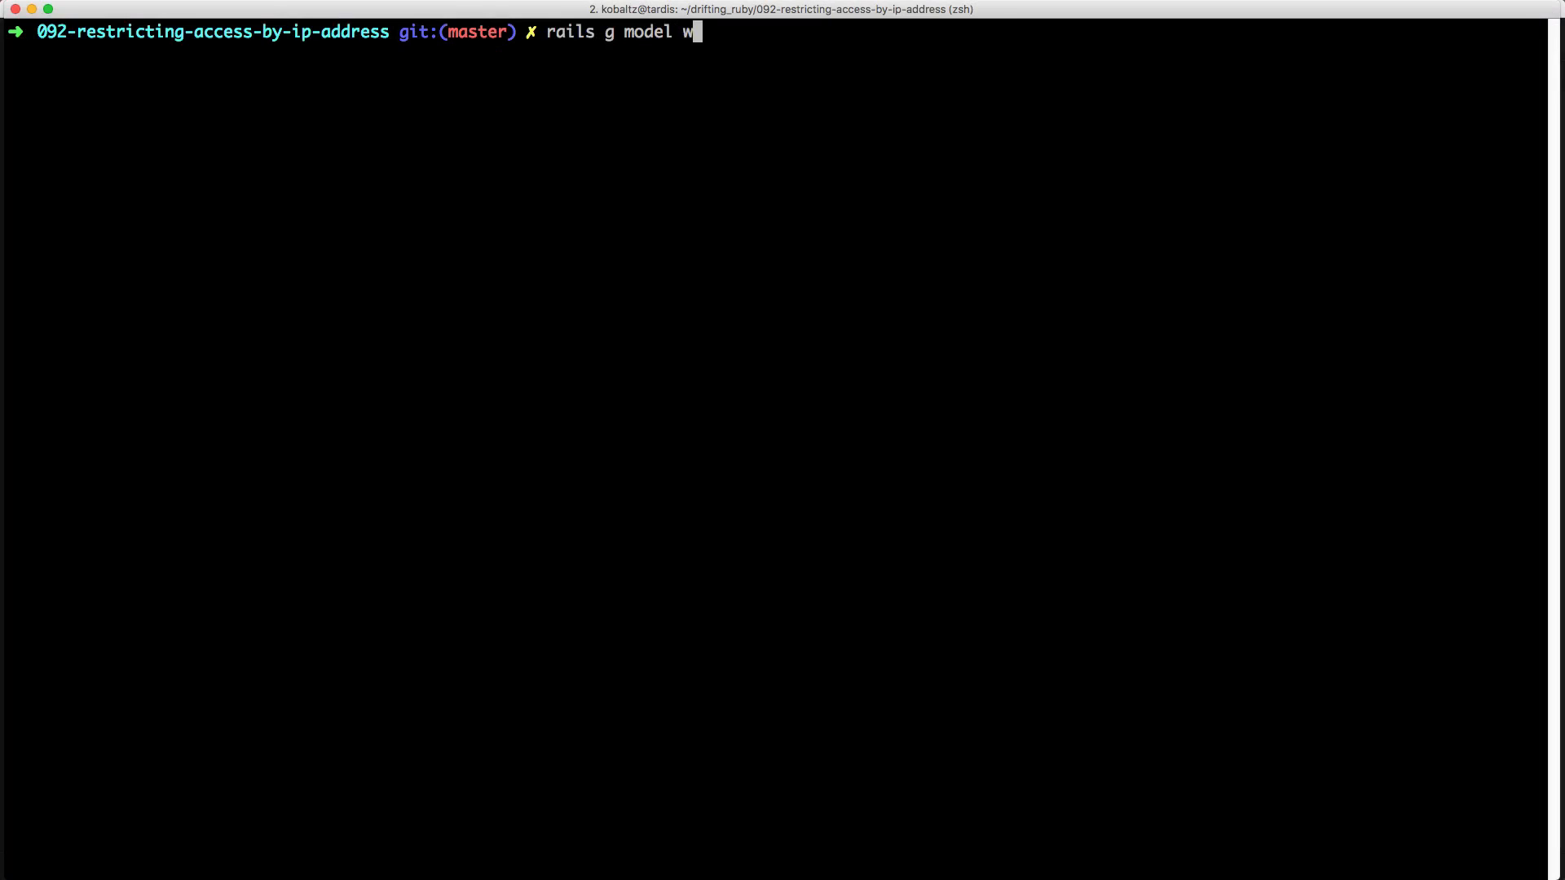
{"action": "type", "text": "hitelist ip_address:string:index"}
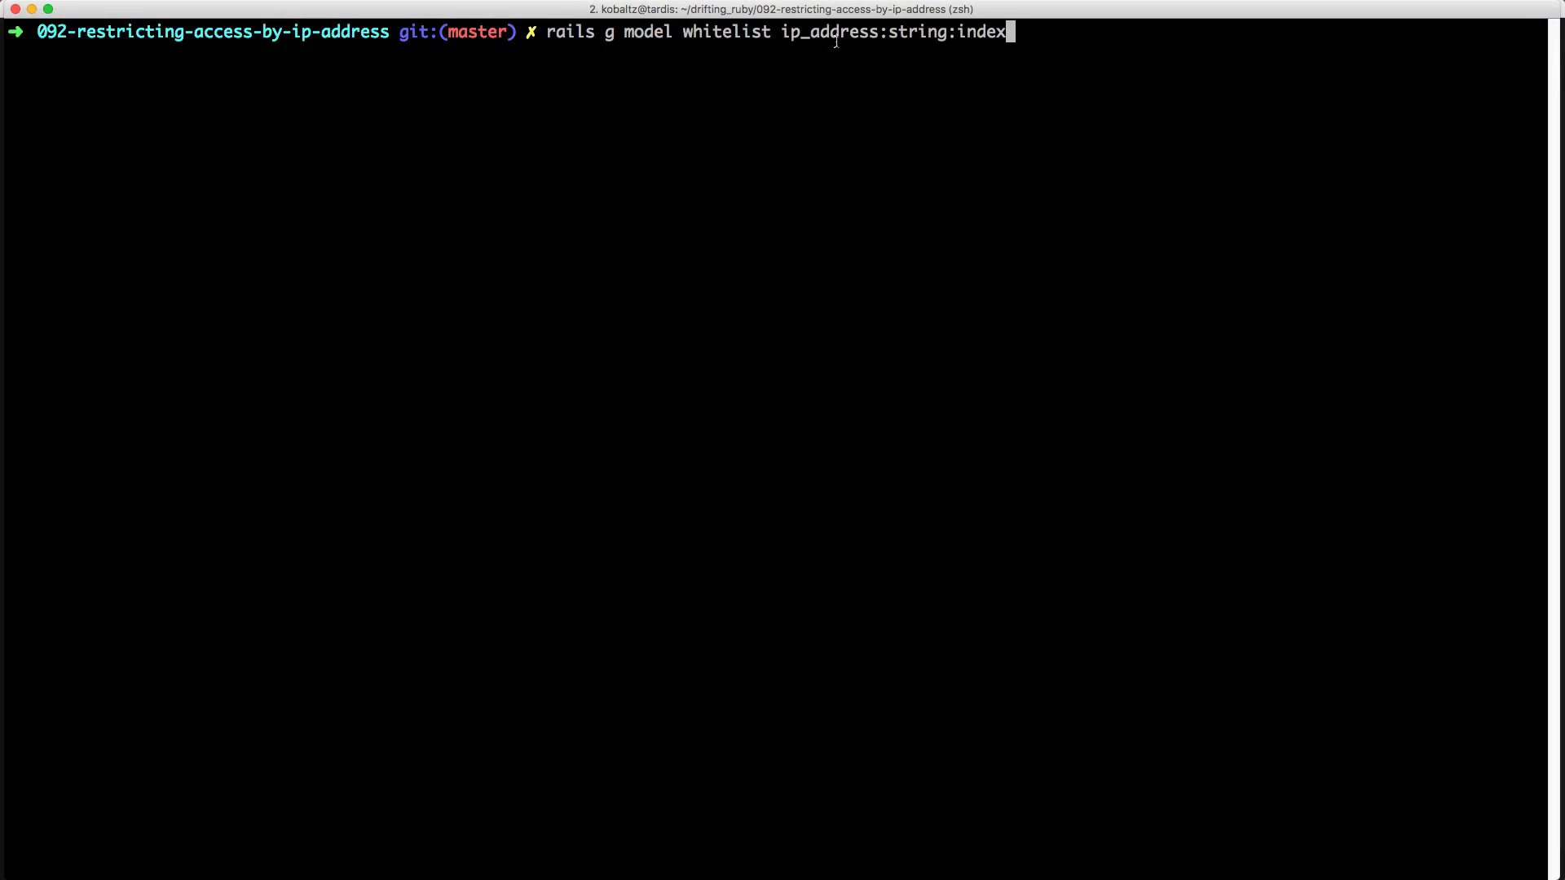
{"action": "double_click", "coordinate": [918, 33]}
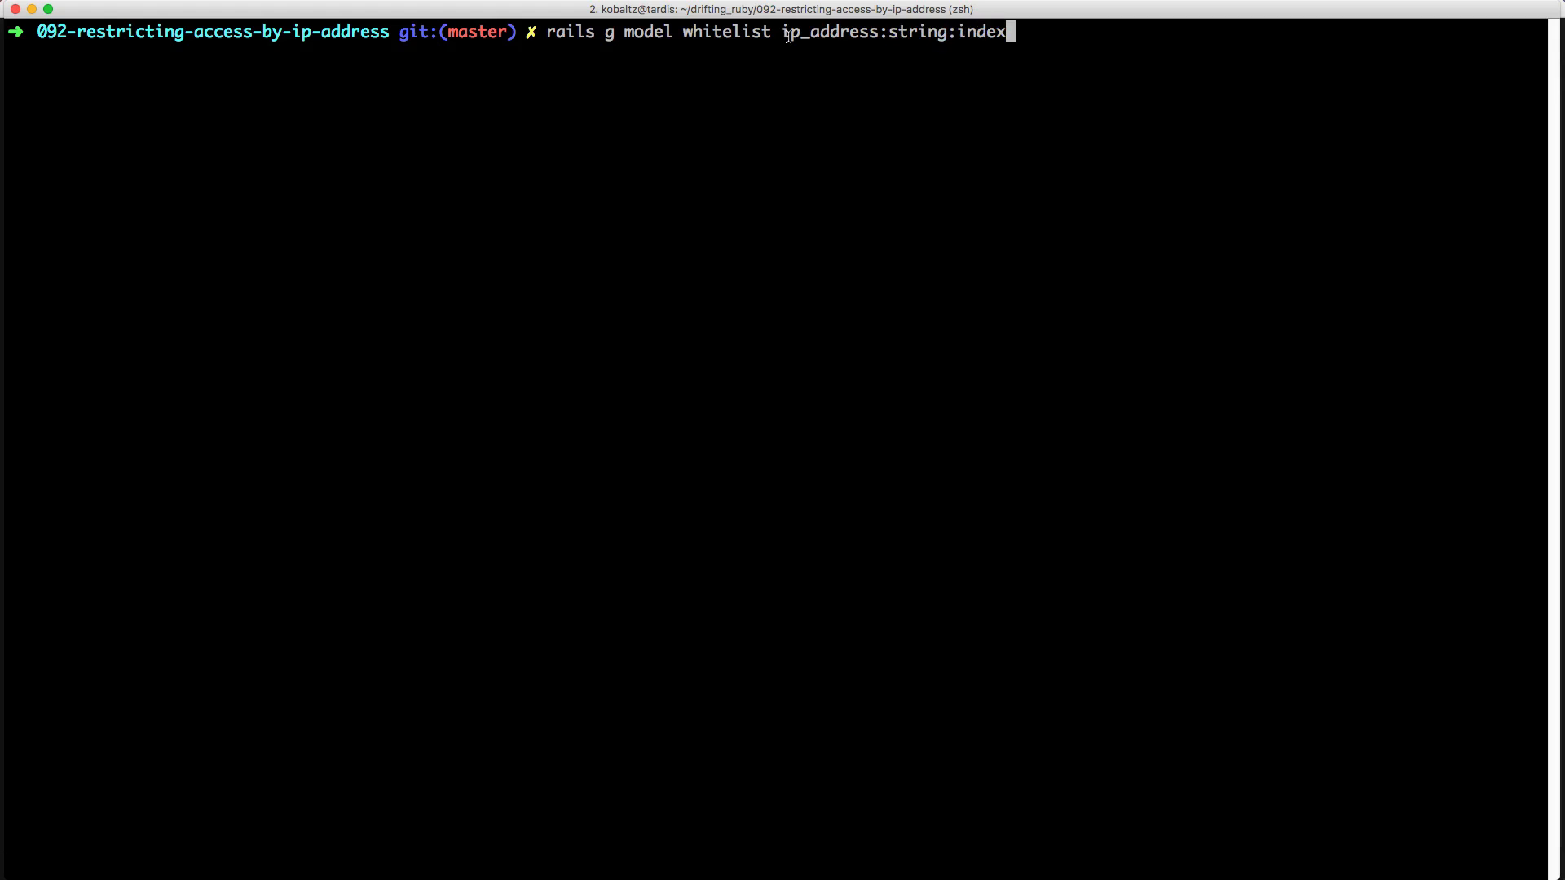
{"action": "double_click", "coordinate": [832, 35]}
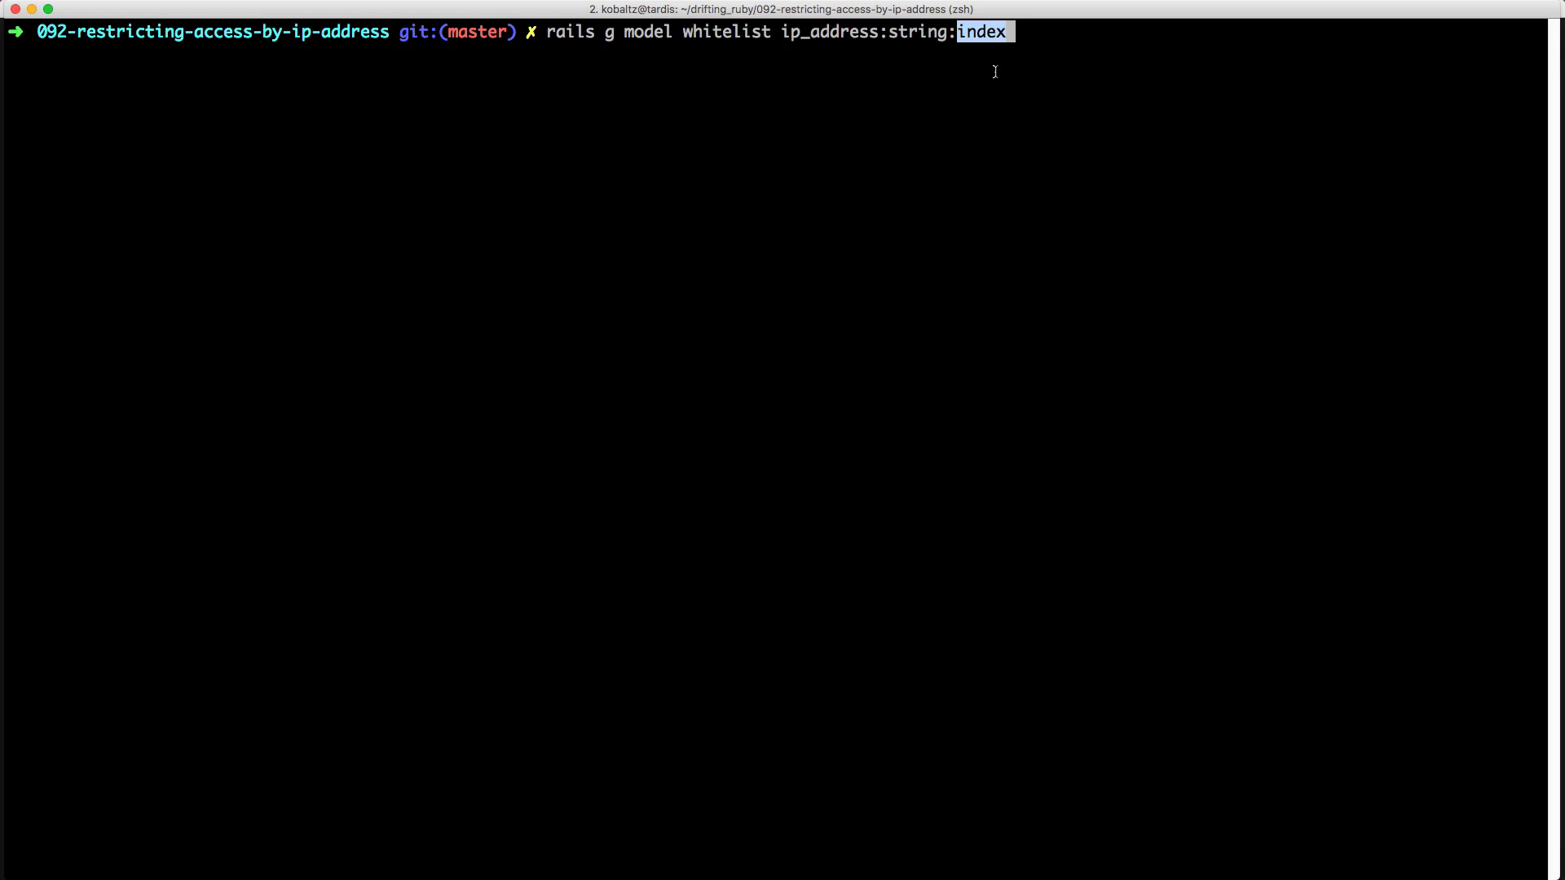
{"action": "key", "text": "Return"}
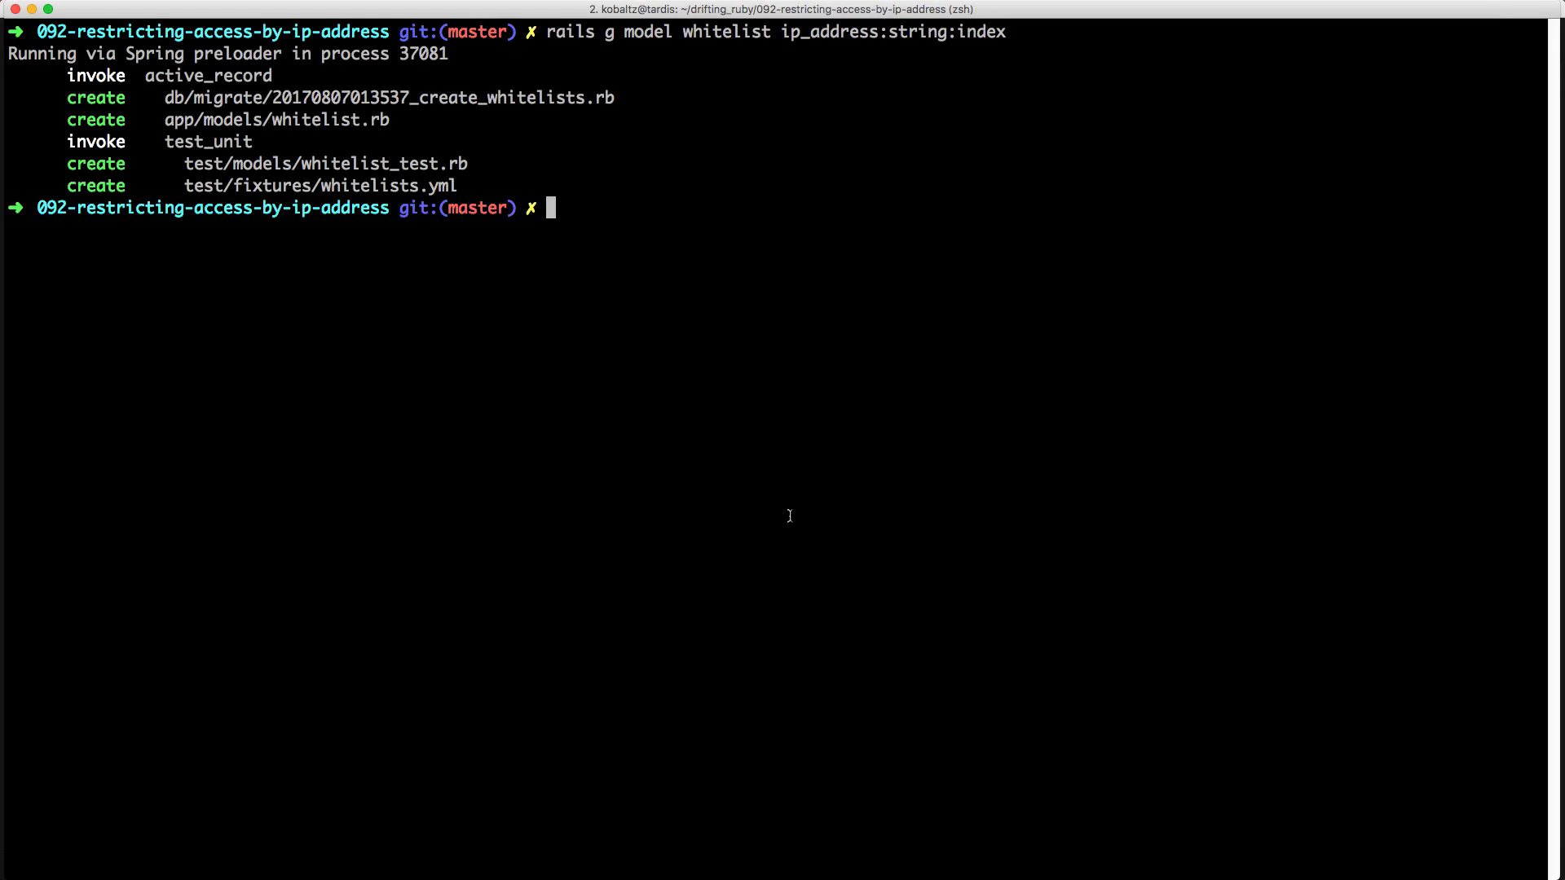
{"action": "type", "text": "rake db:mig"}
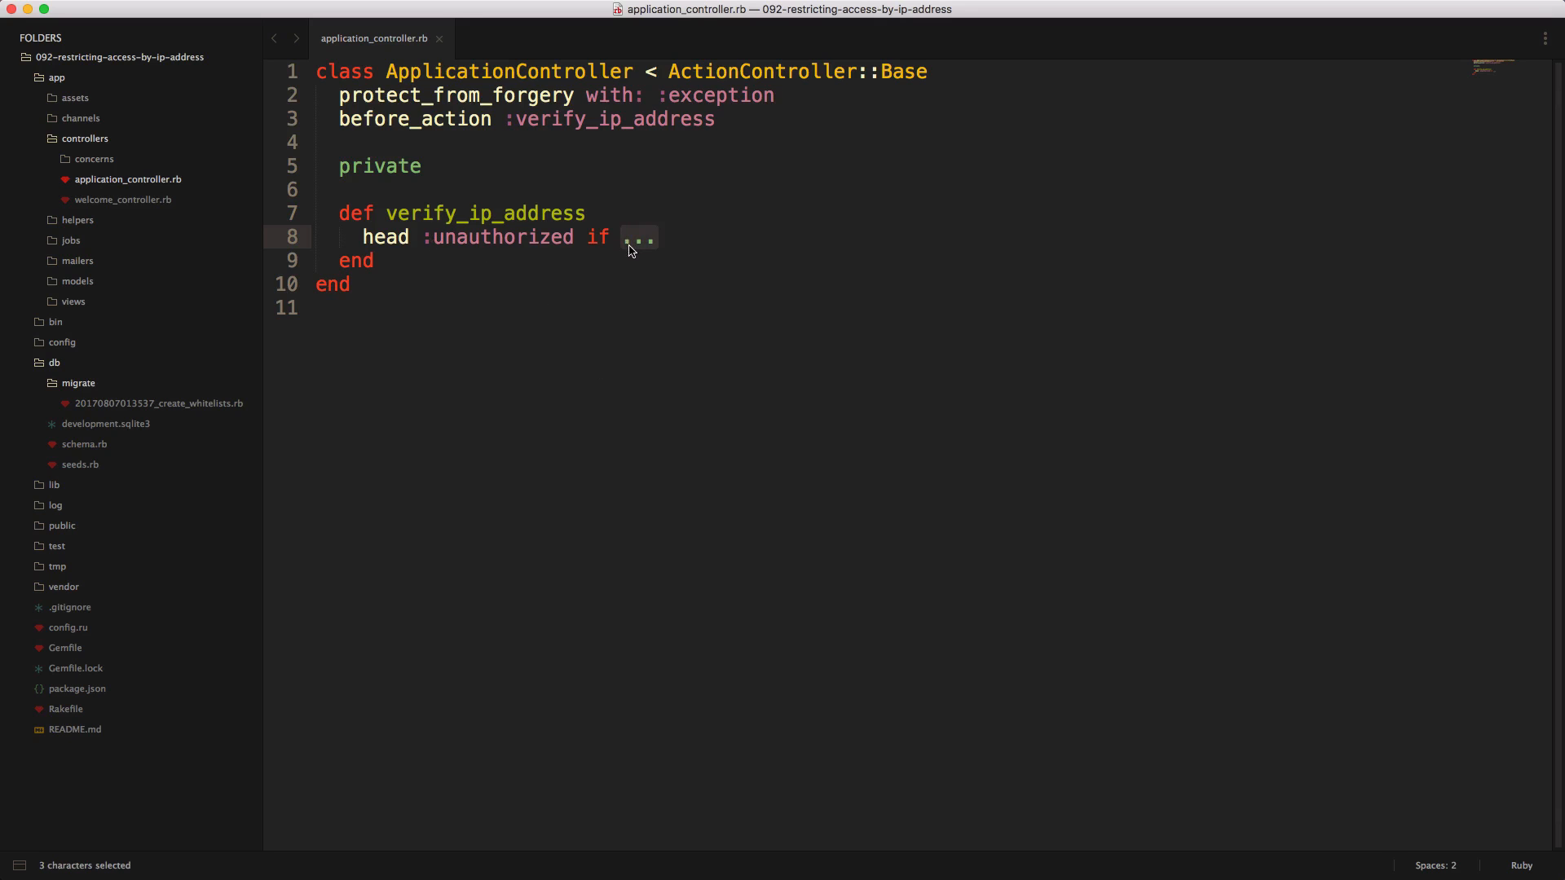
- Complete the check: head :unauthorized if Whitelist.find_by(ip_address: request.remote_ip).nil?
{"action": "type", "text": "Whitelist.find_by(ip_address: ...).nil?"}
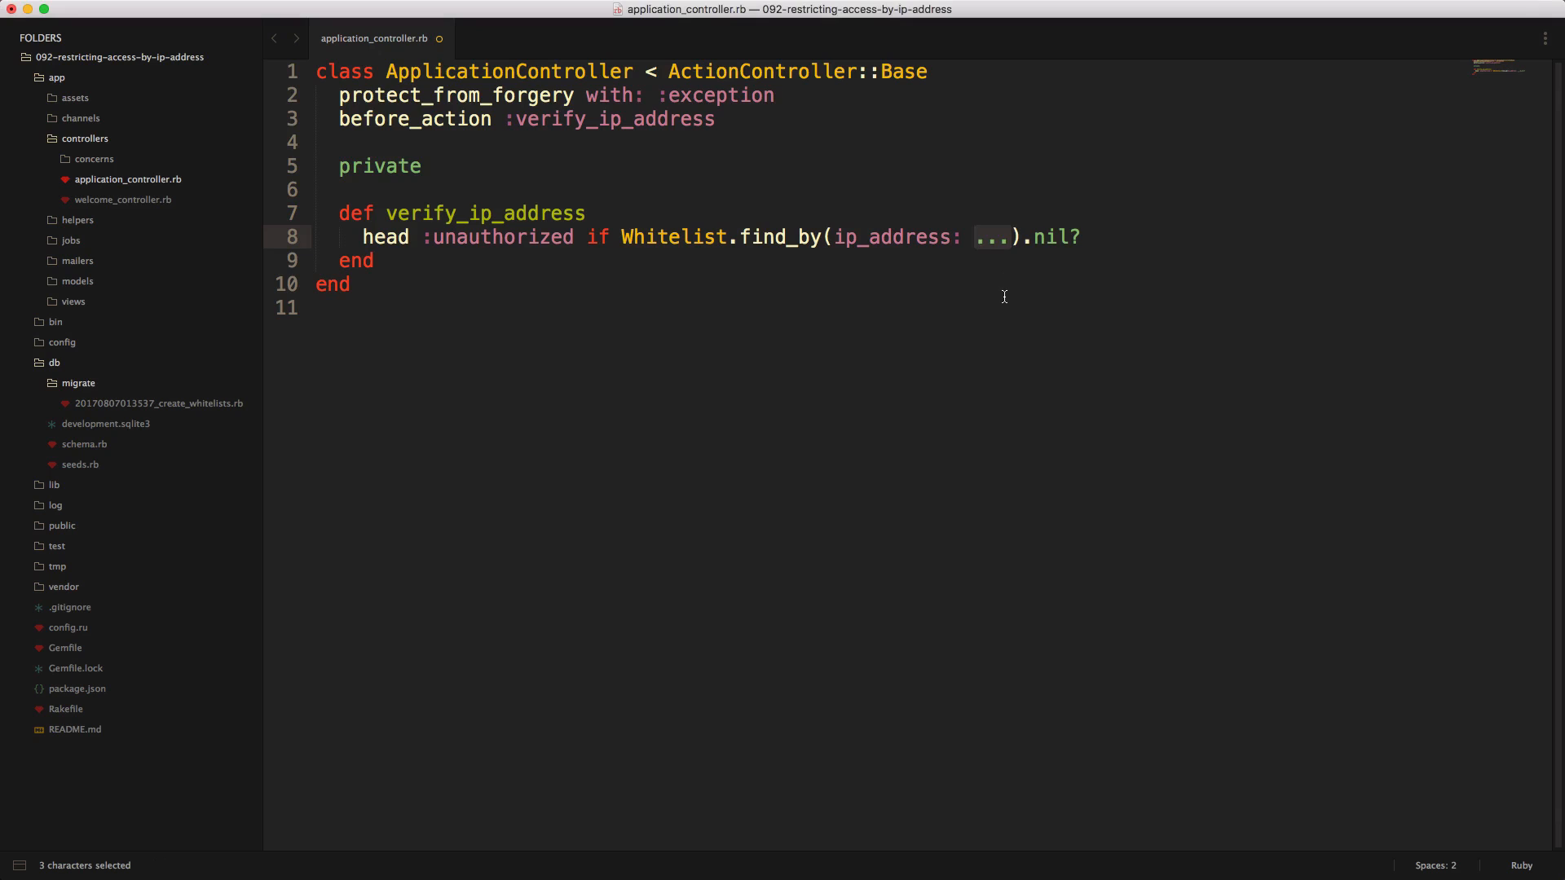
{"action": "type", "text": "request.remote_ip"}
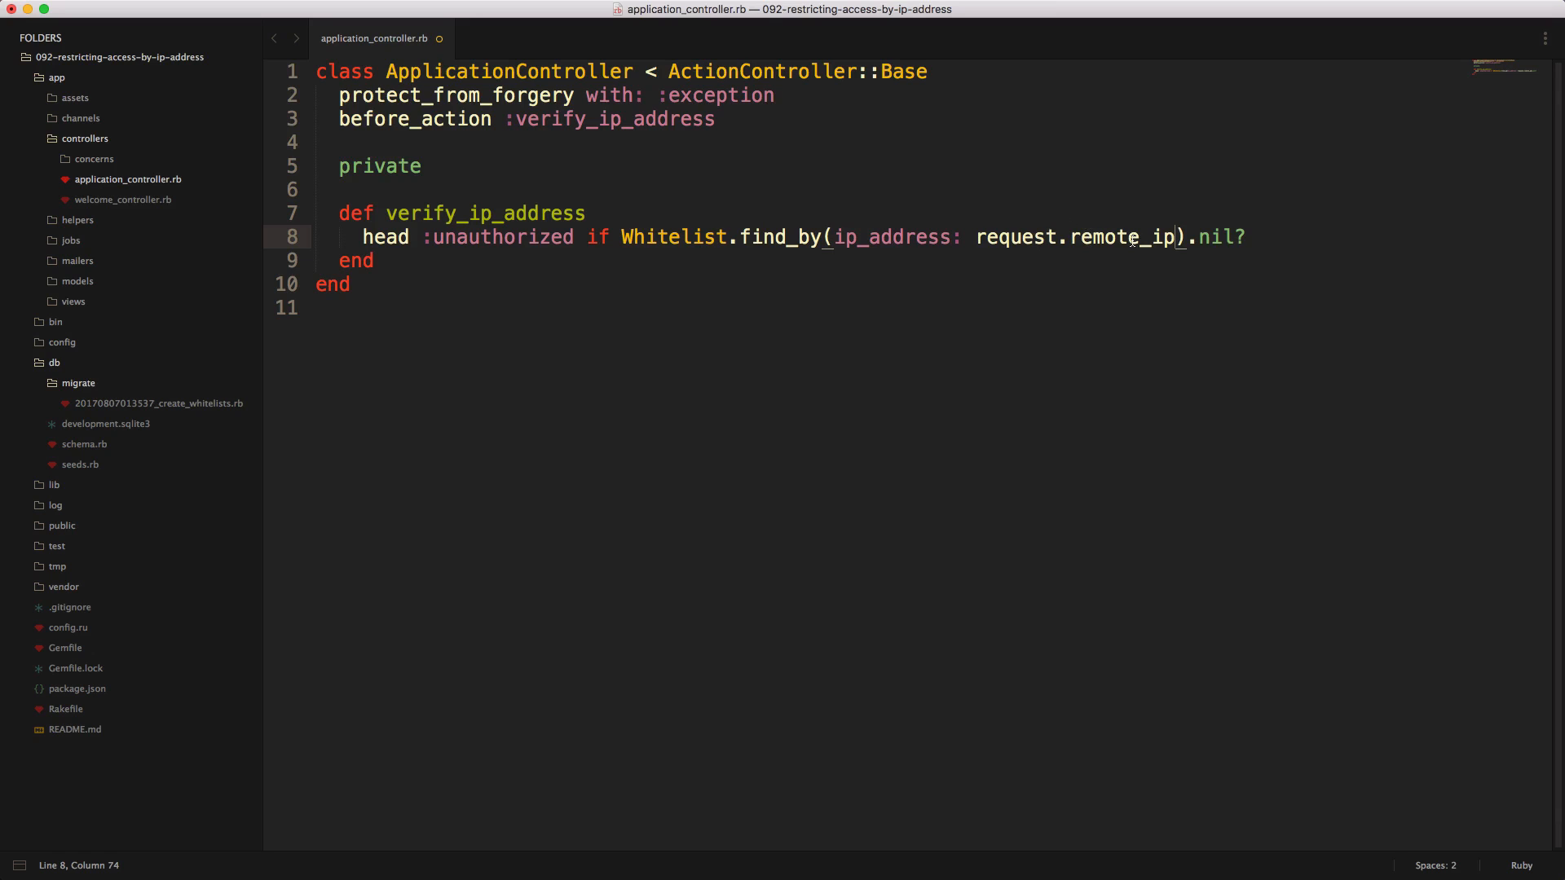
{"action": "mouse_move", "coordinate": [994, 188]}
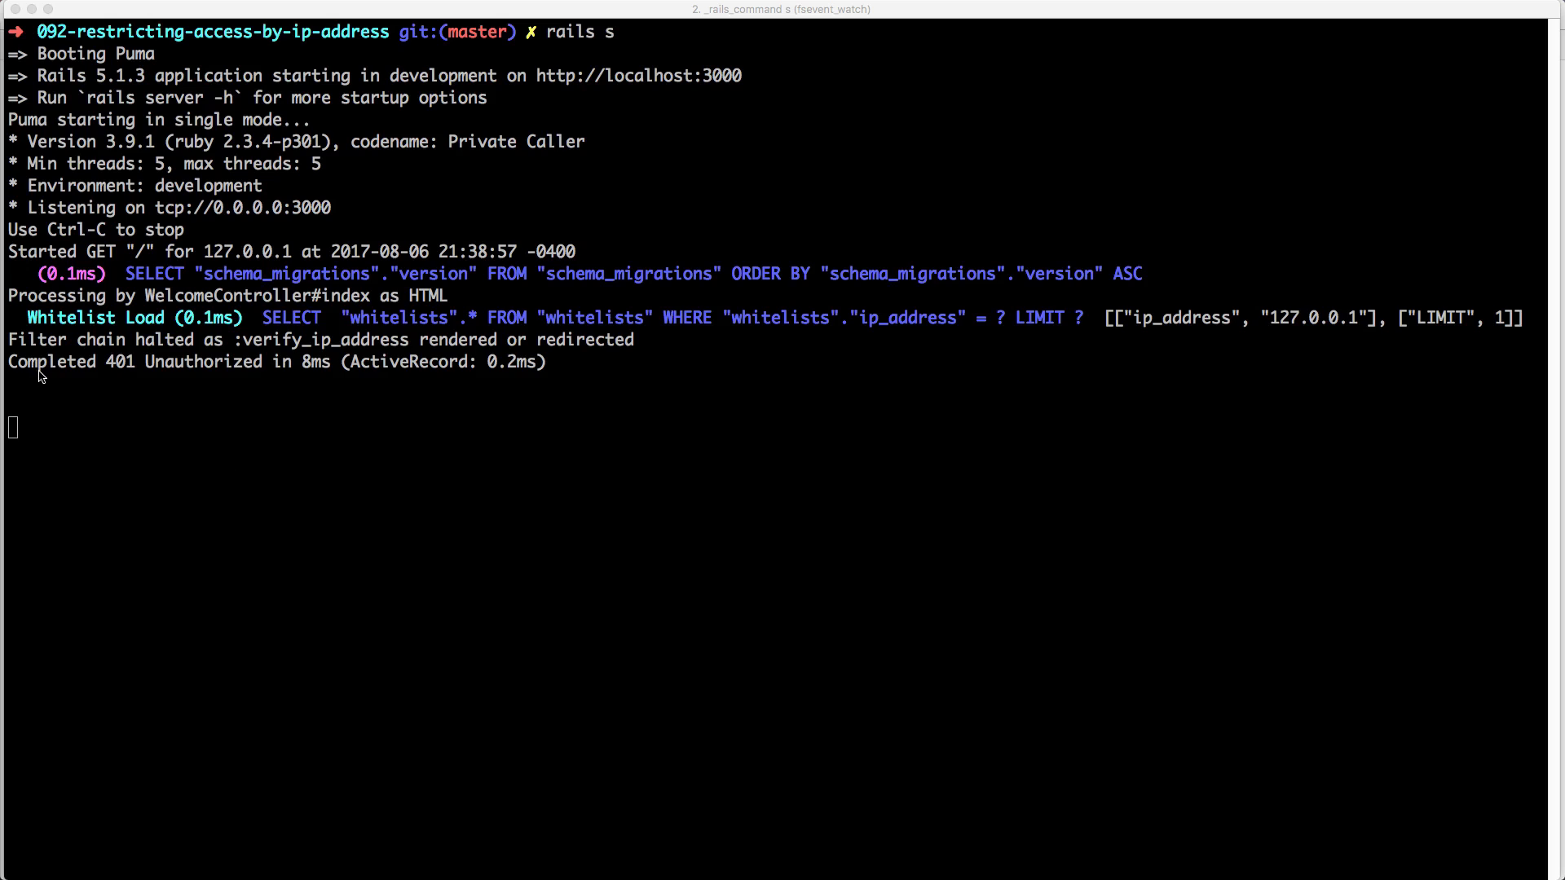
{"action": "double_click", "coordinate": [51, 363]}
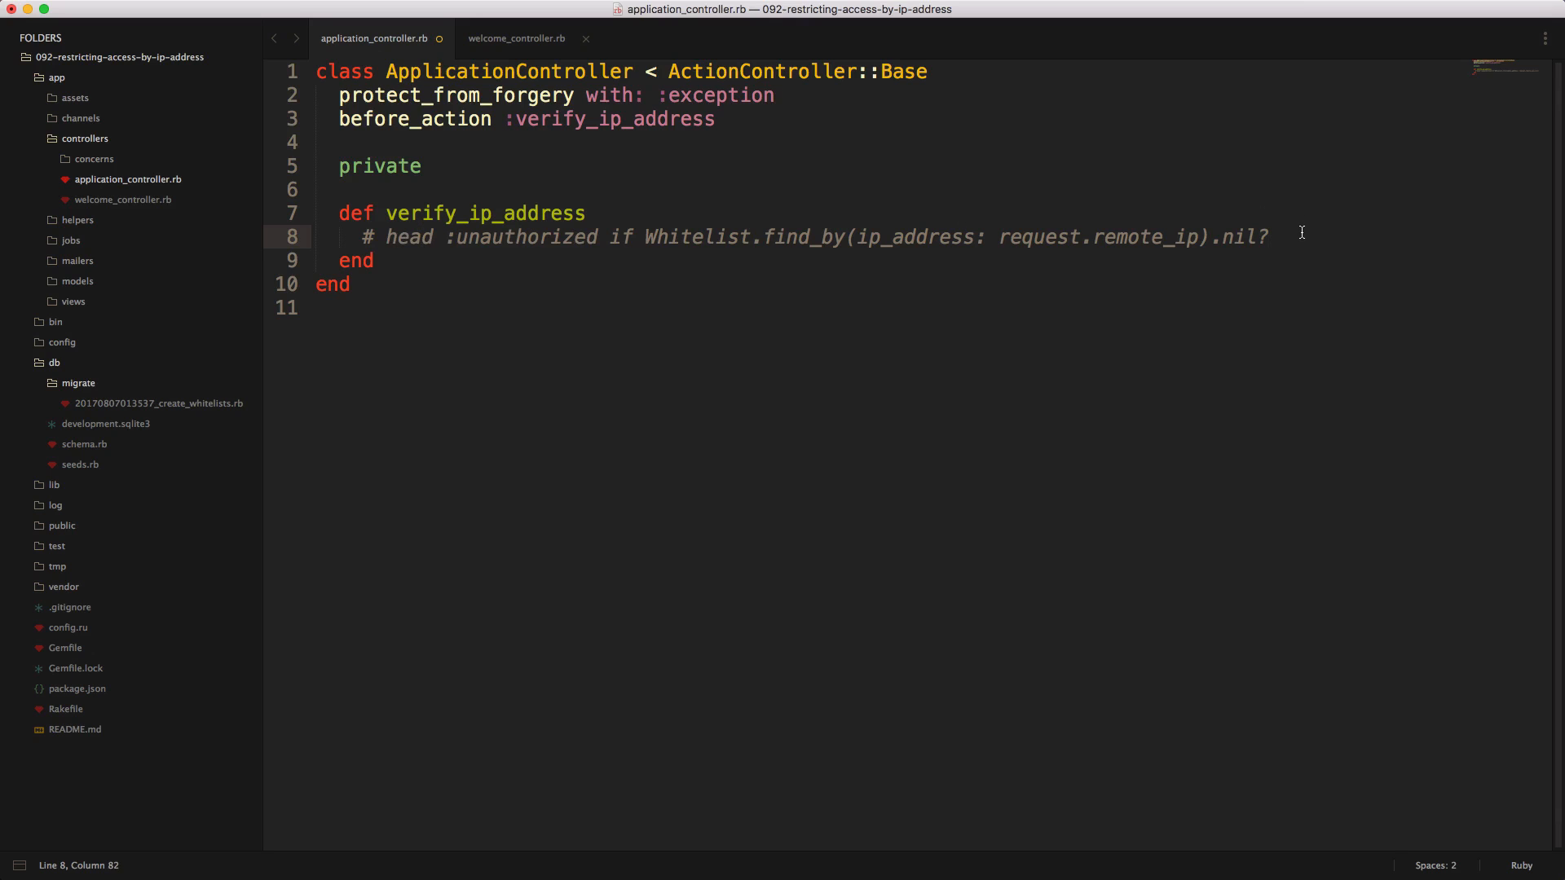
- Below the commented check, add an 'if Whitelist' block redirecting to root_path with alert 'Unauthorized access.'
{"action": "key", "text": "enter"}
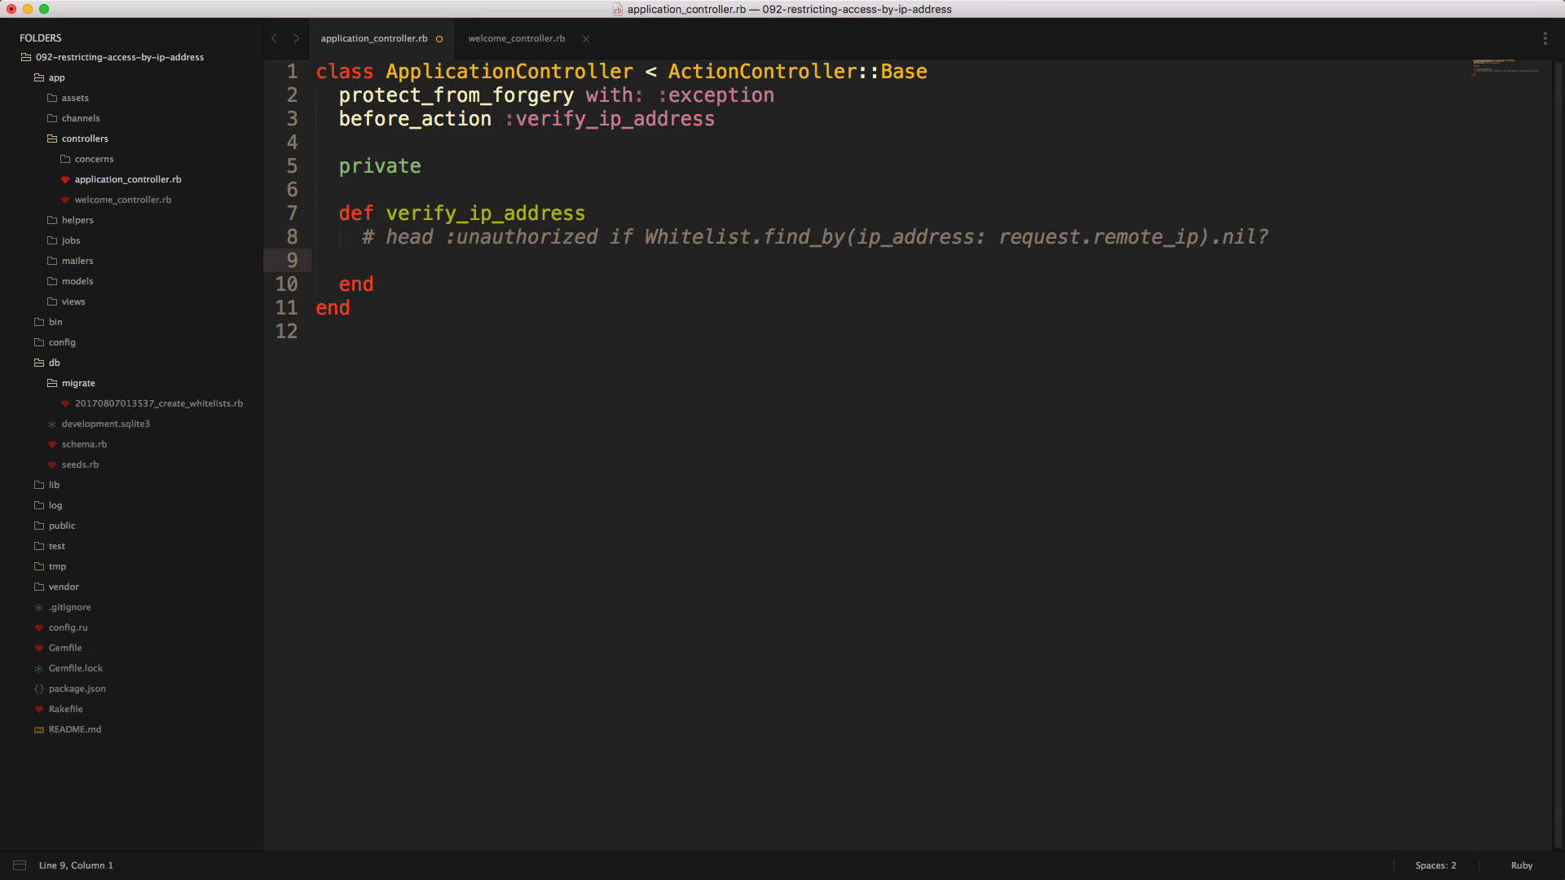
{"action": "type", "text": "if Whitelist.find_by(ip_address: request.remote_ip).nil?"}
{"action": "type", "text": "redirect_to root_path, alert: 'Unauthorized access.'"}
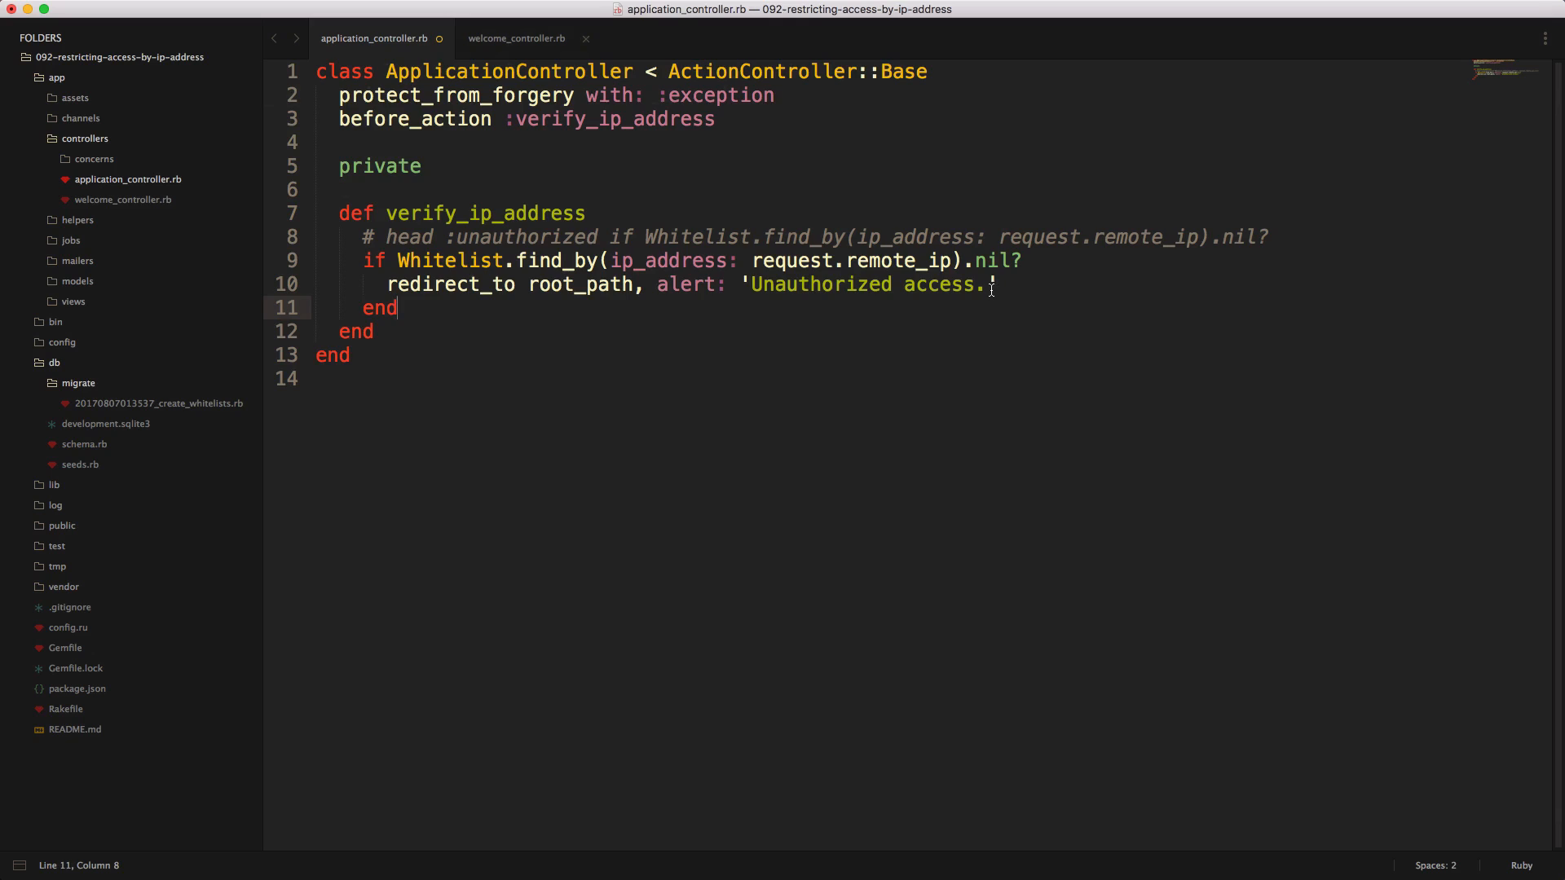
{"action": "left_click", "coordinate": [522, 39]}
{"action": "type", "text": "skip_before_action :verify_ip_address, only: :index"}
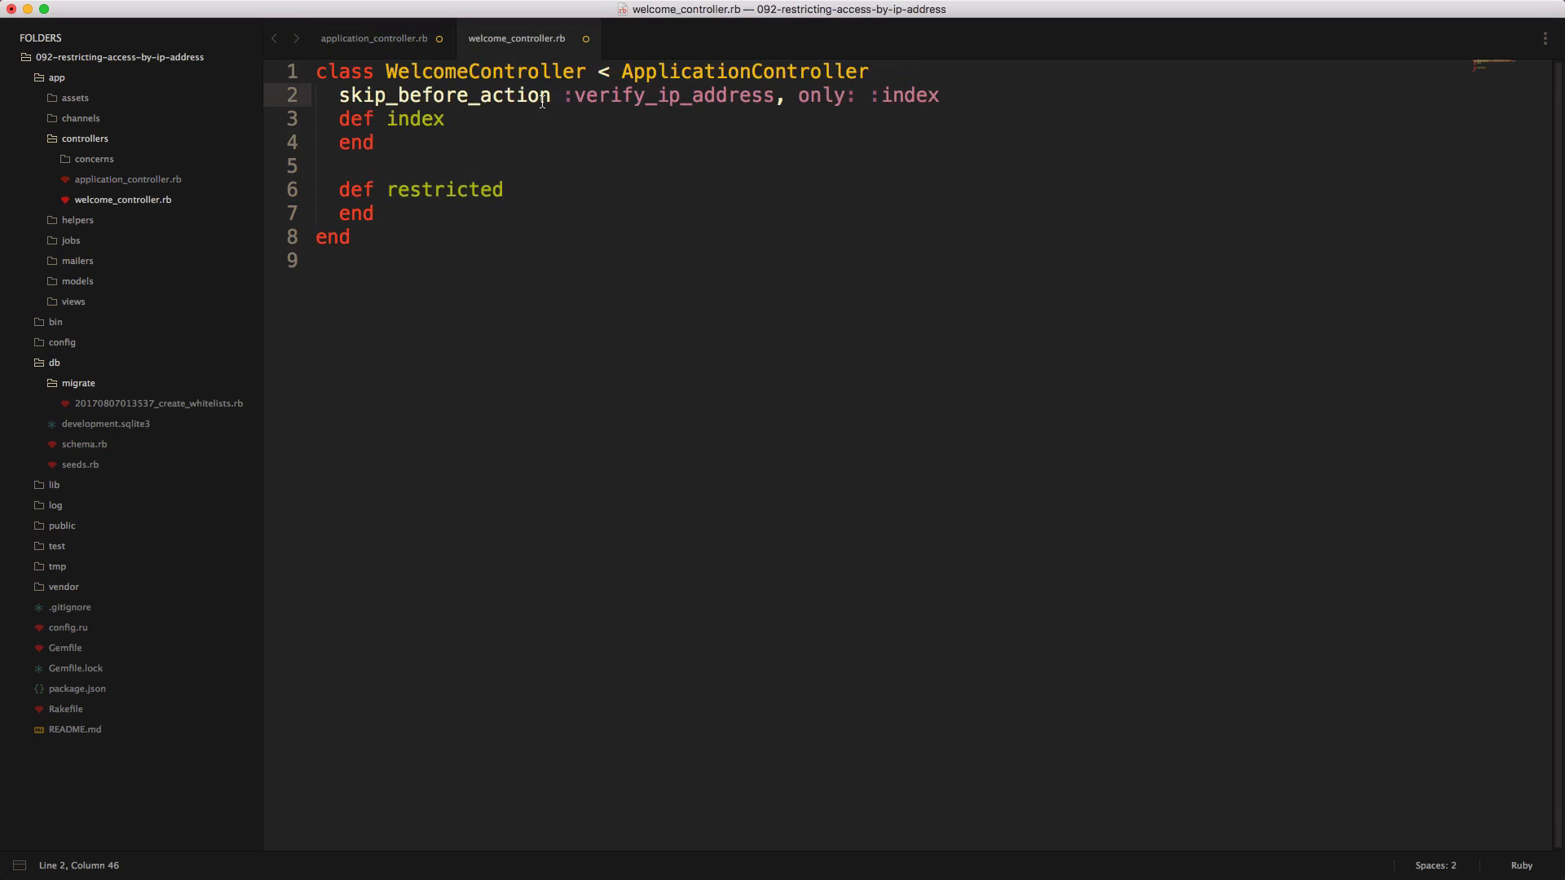
{"action": "mouse_move", "coordinate": [805, 96]}
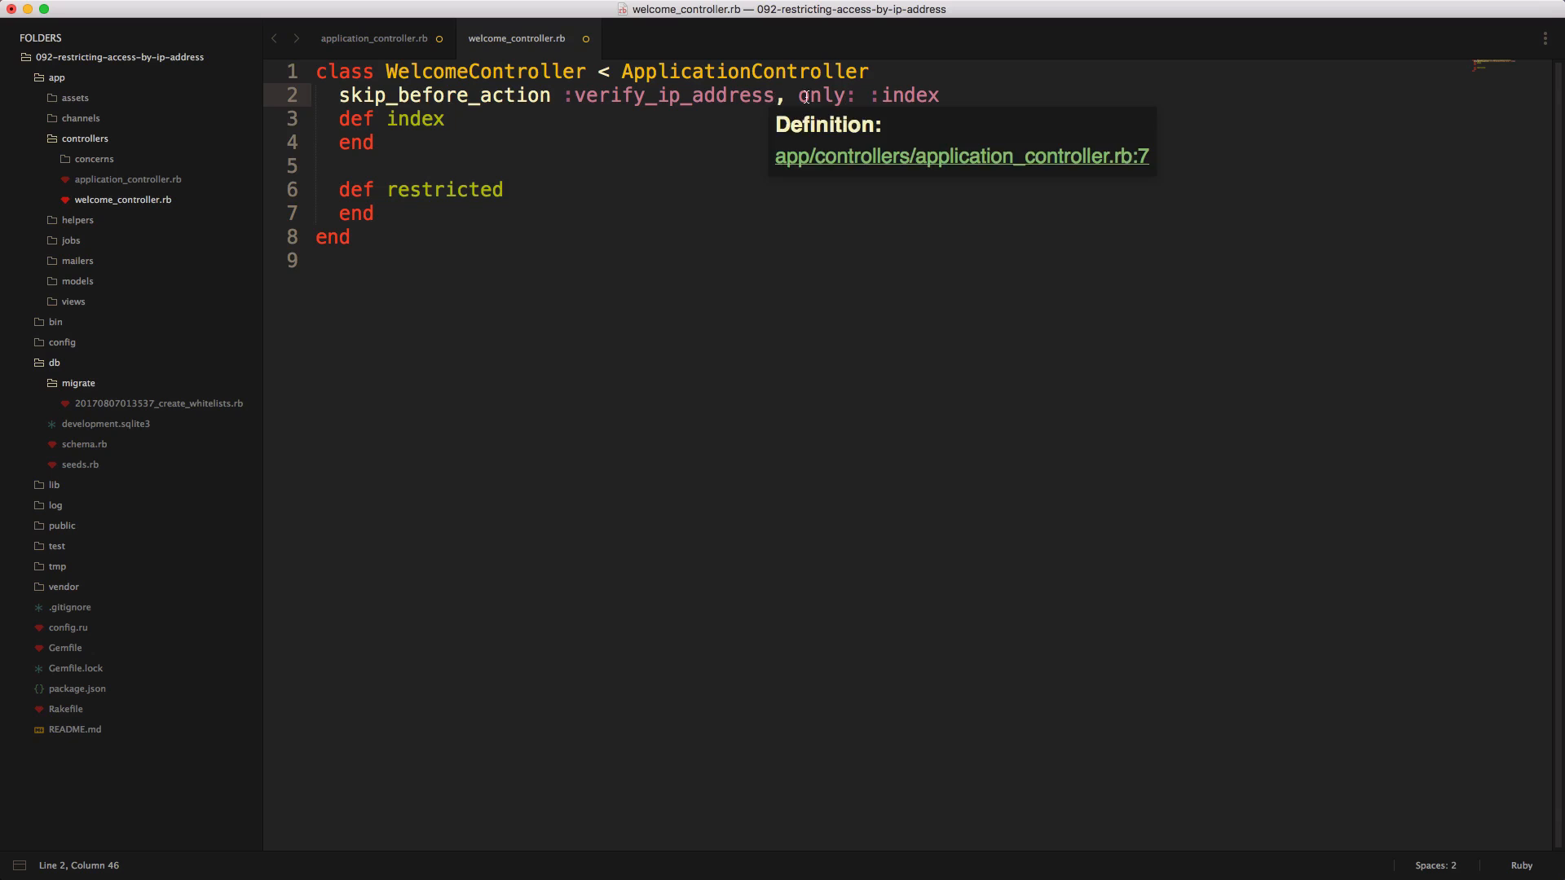
- Add skip_before_action :verify_ip_address, only: :index to WelcomeController
{"action": "double_click", "coordinate": [411, 119]}
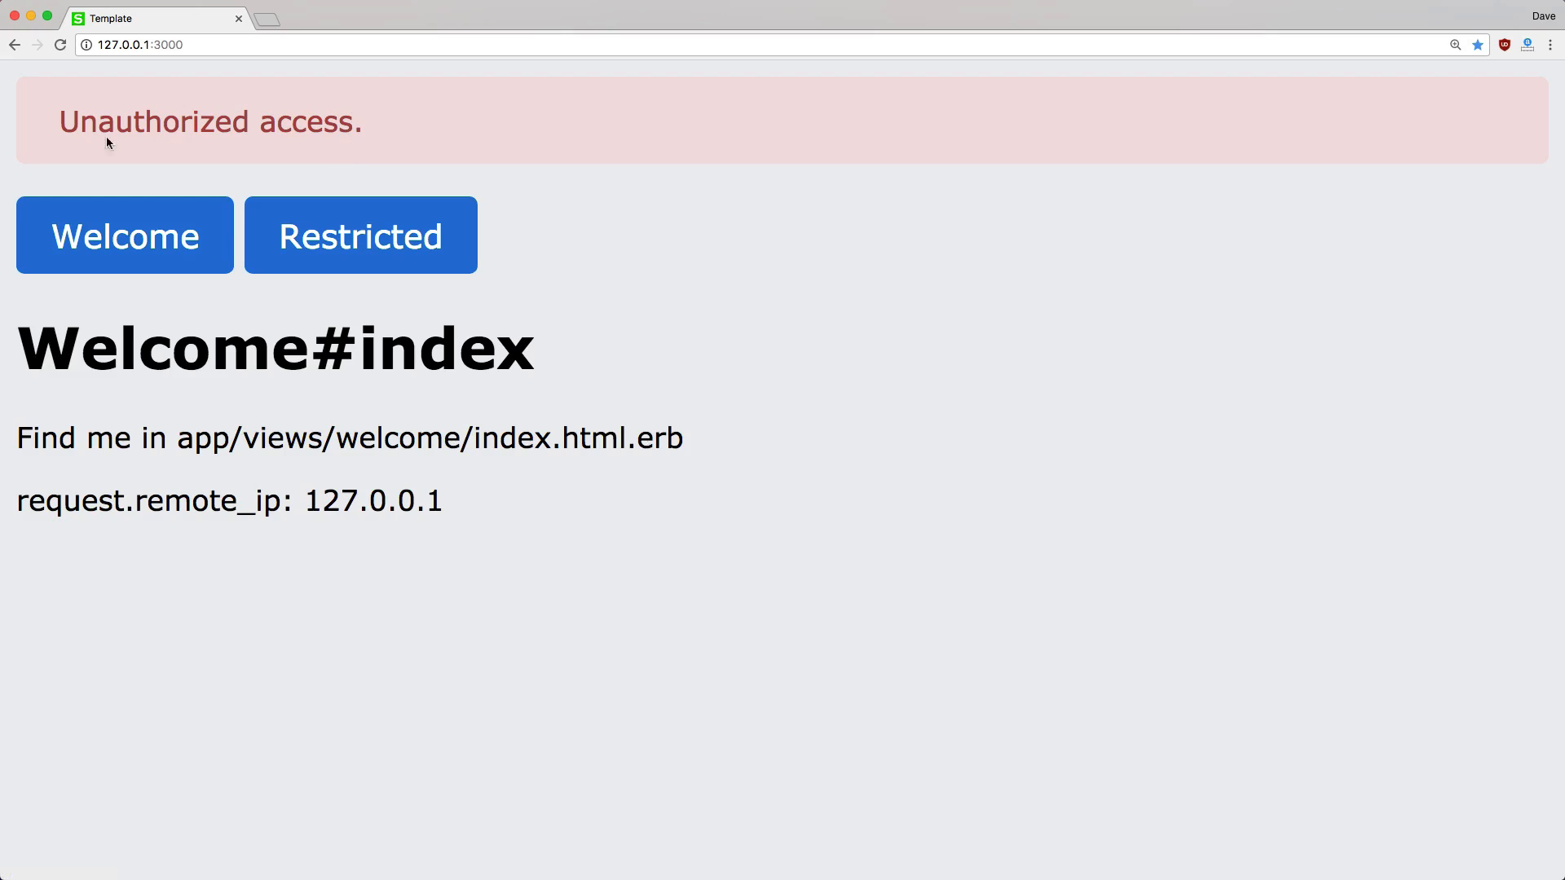
{"action": "mouse_move", "coordinate": [456, 149]}
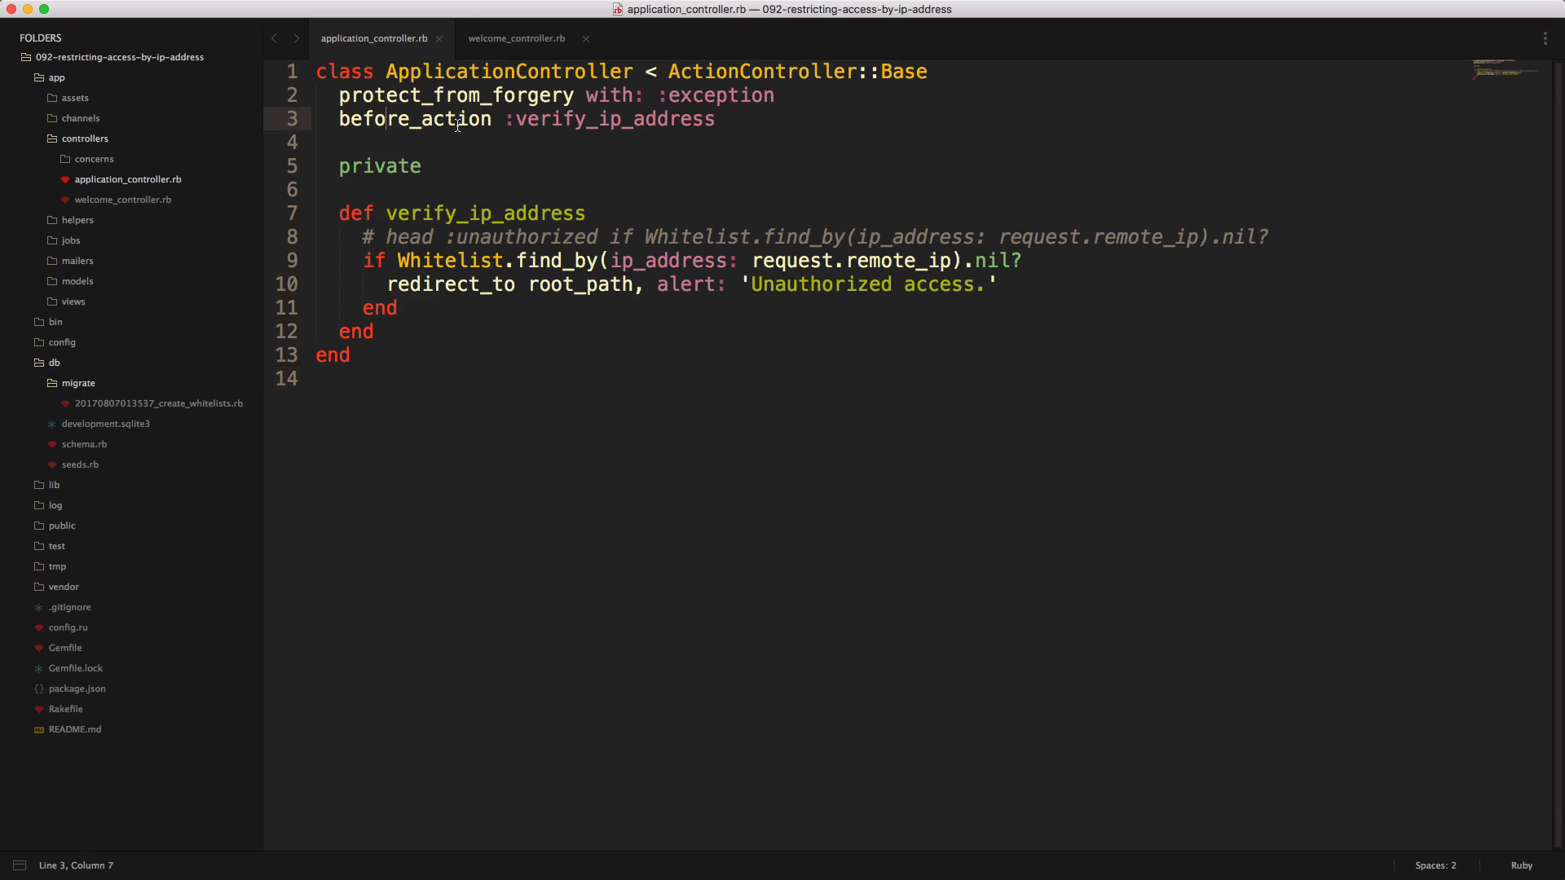
- Comment out ApplicationController's before_action line, save, and switch to welcome_controller.rb
{"action": "key", "text": "cmd+/"}
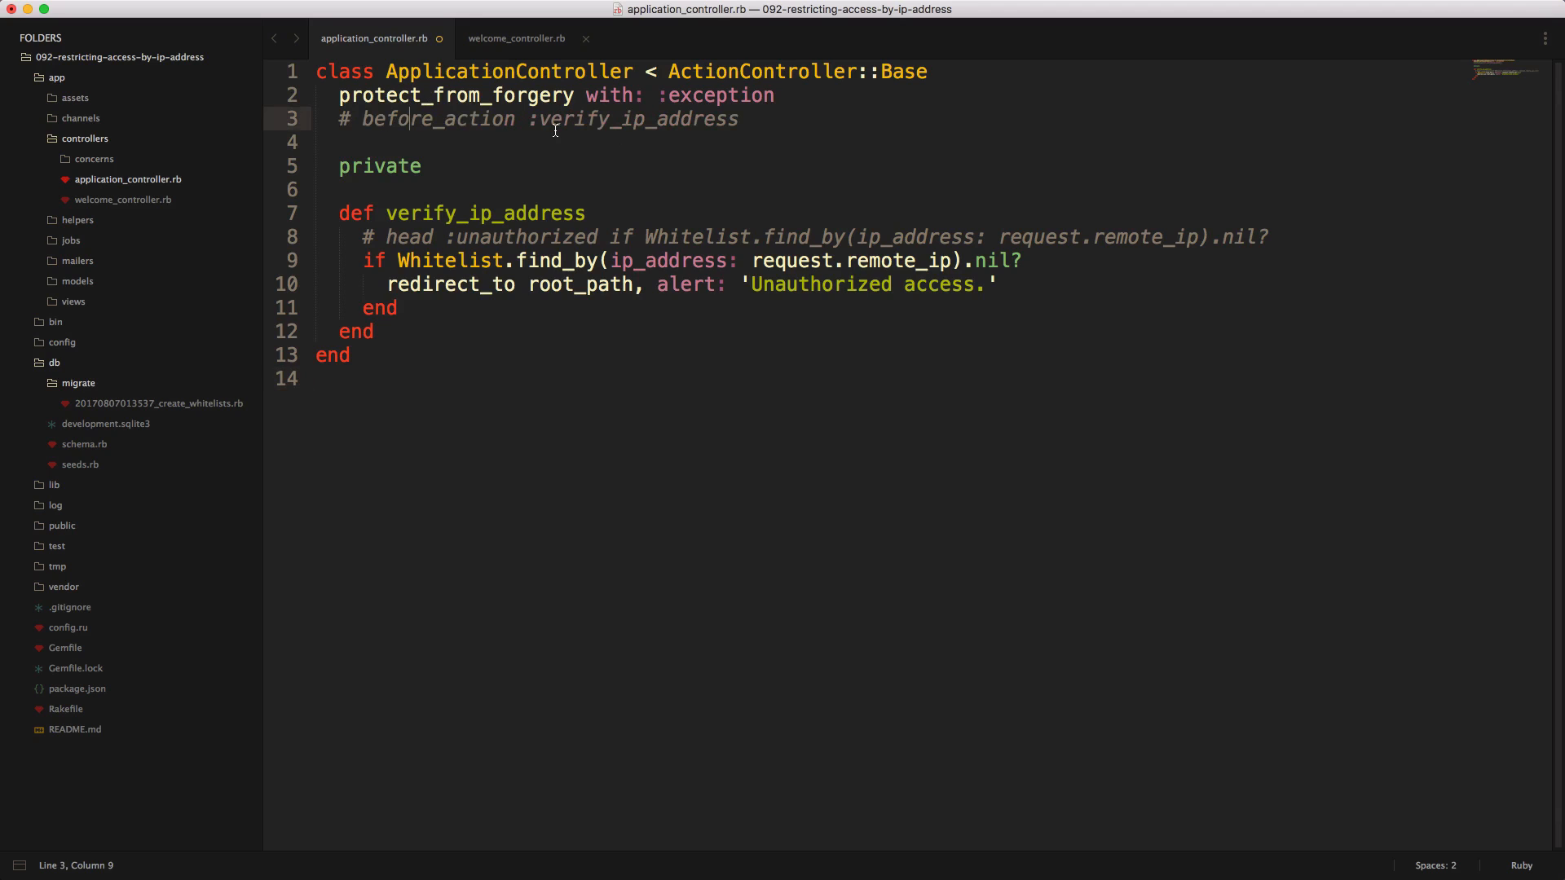
{"action": "key", "text": "cmd+s"}
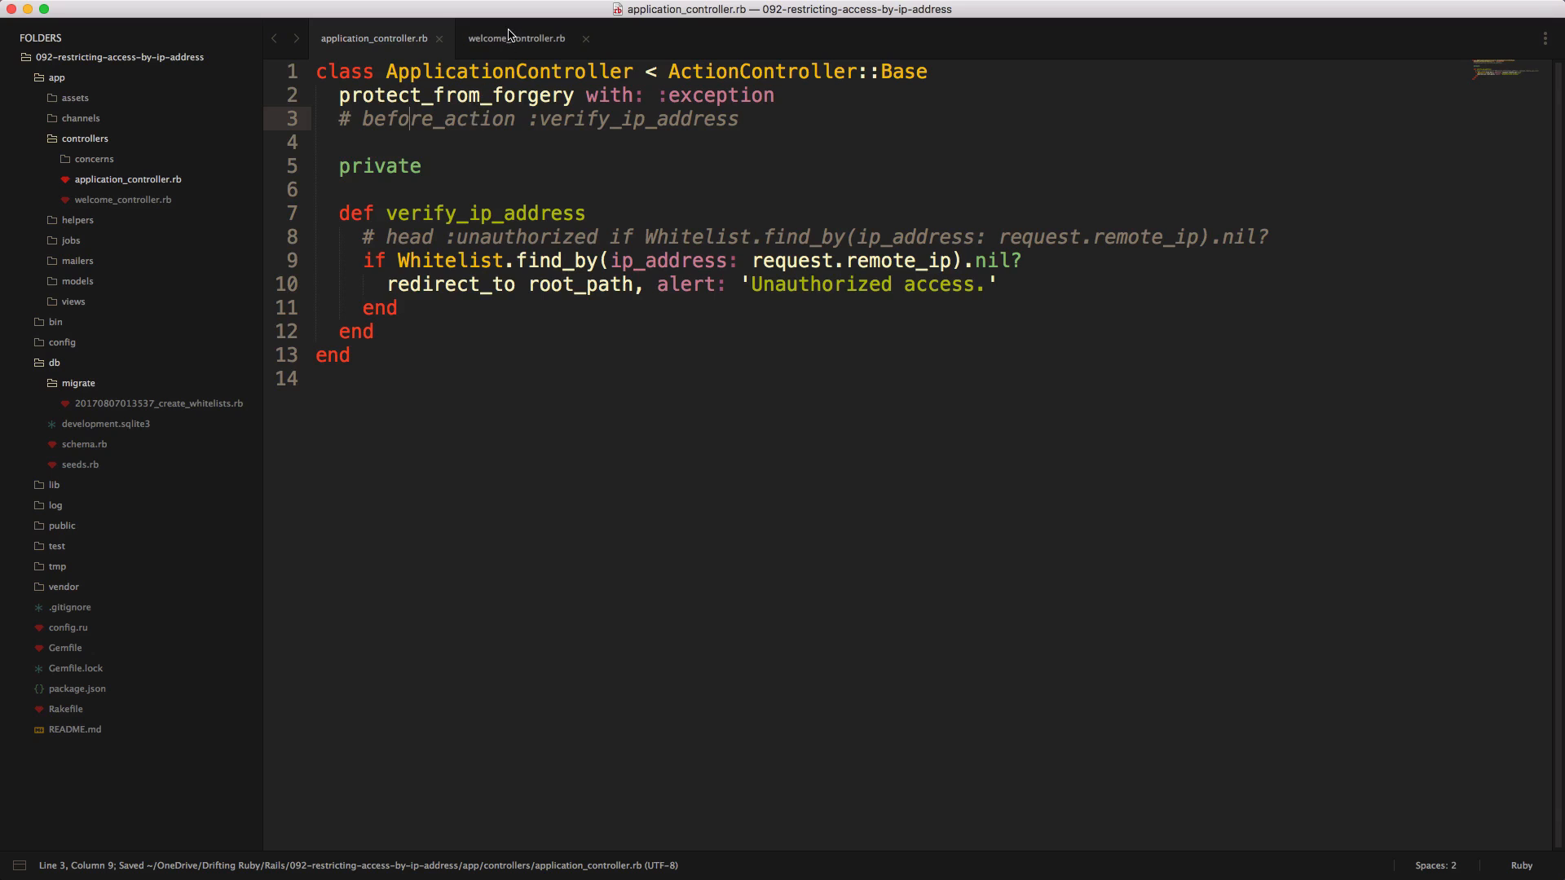
{"action": "left_click", "coordinate": [522, 38]}
{"action": "type", "text": "before_action :verify_ip_address, only: :restr"}
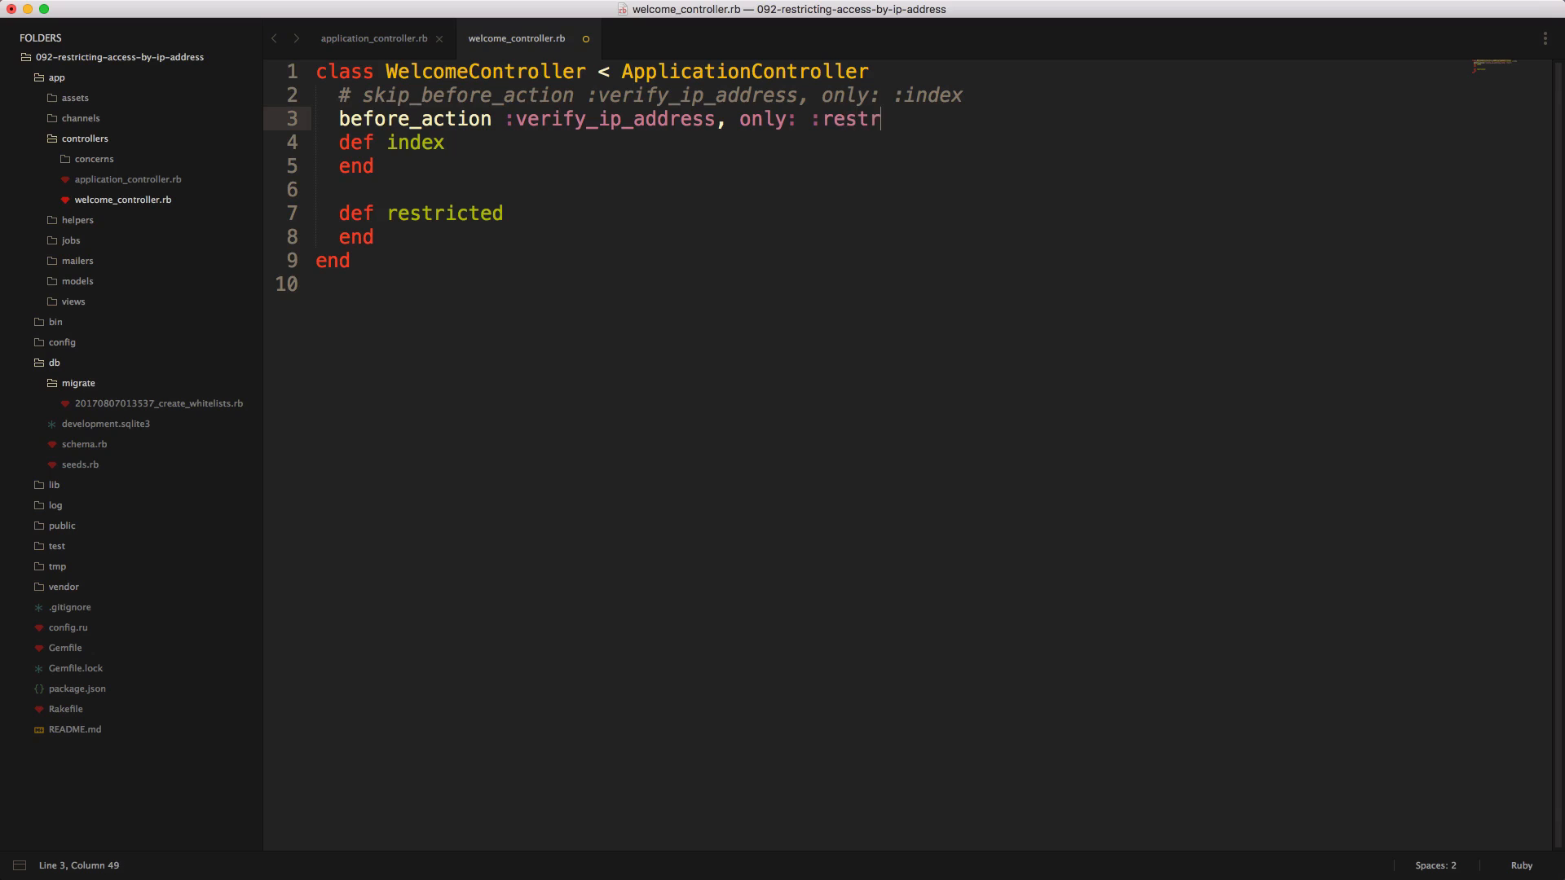
- Add before_action :verify_ip_address, only: :restricted in WelcomeController and check the restricted action name
{"action": "type", "text": "icted"}
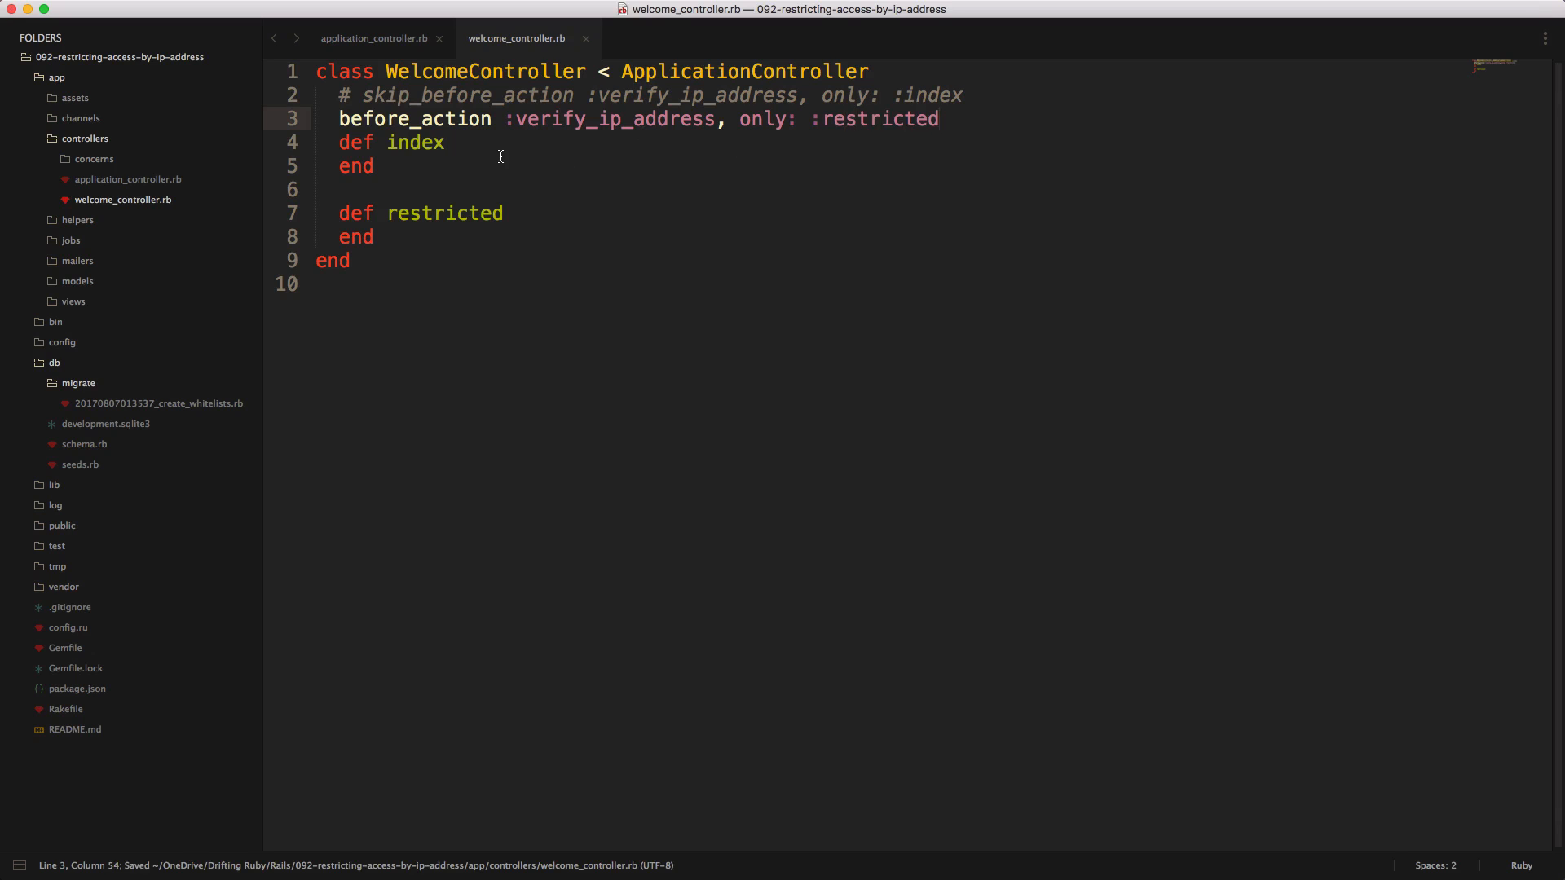
{"action": "mouse_move", "coordinate": [475, 136]}
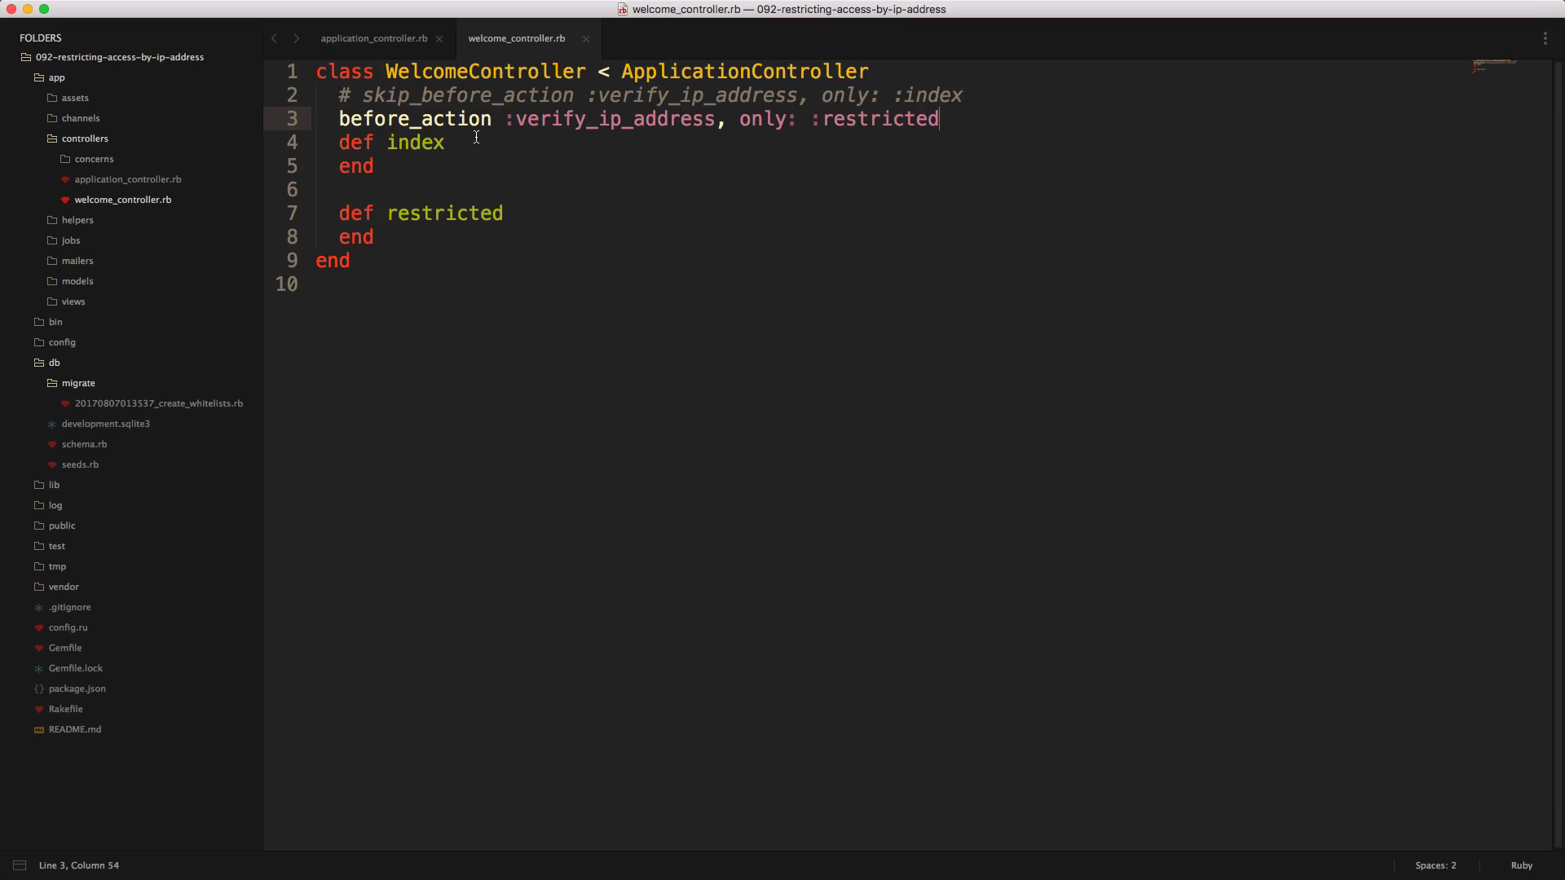
{"action": "mouse_move", "coordinate": [440, 204]}
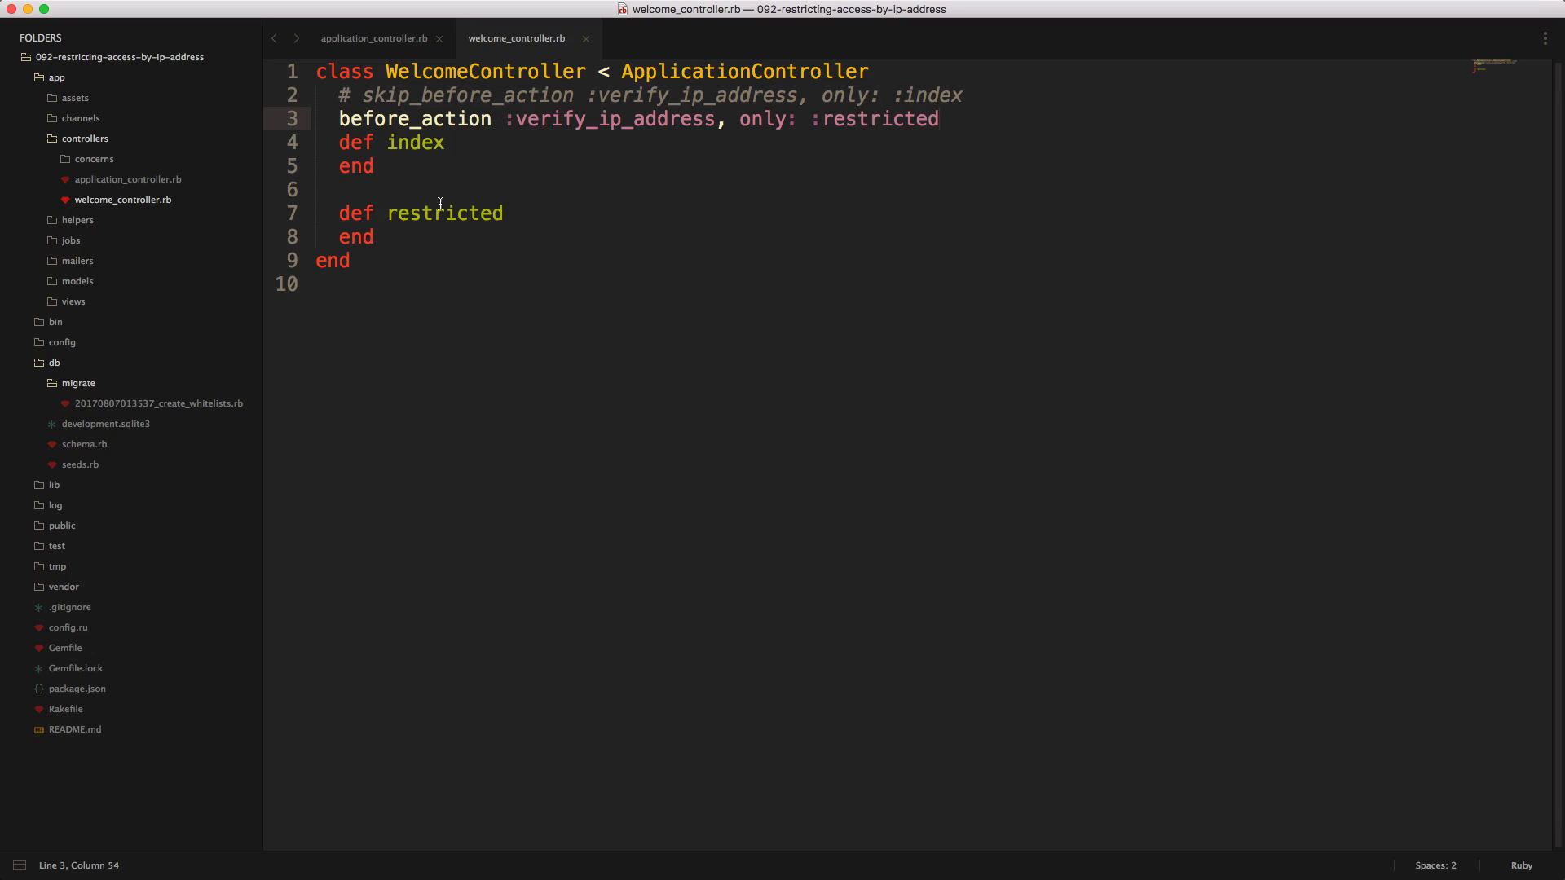
{"action": "double_click", "coordinate": [445, 213]}
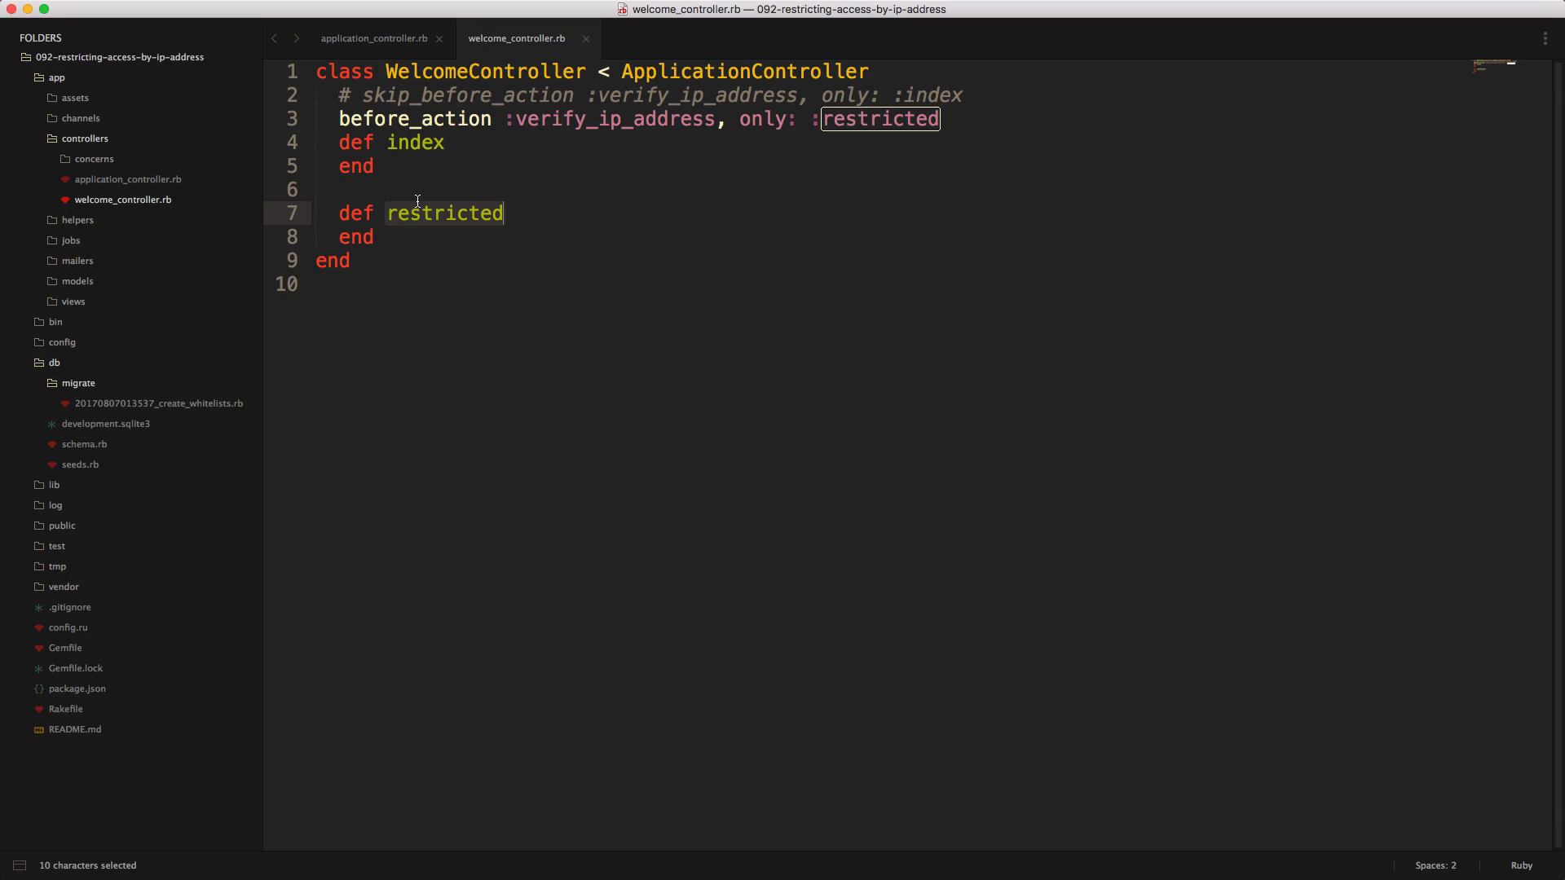
{"action": "mouse_move", "coordinate": [837, 429]}
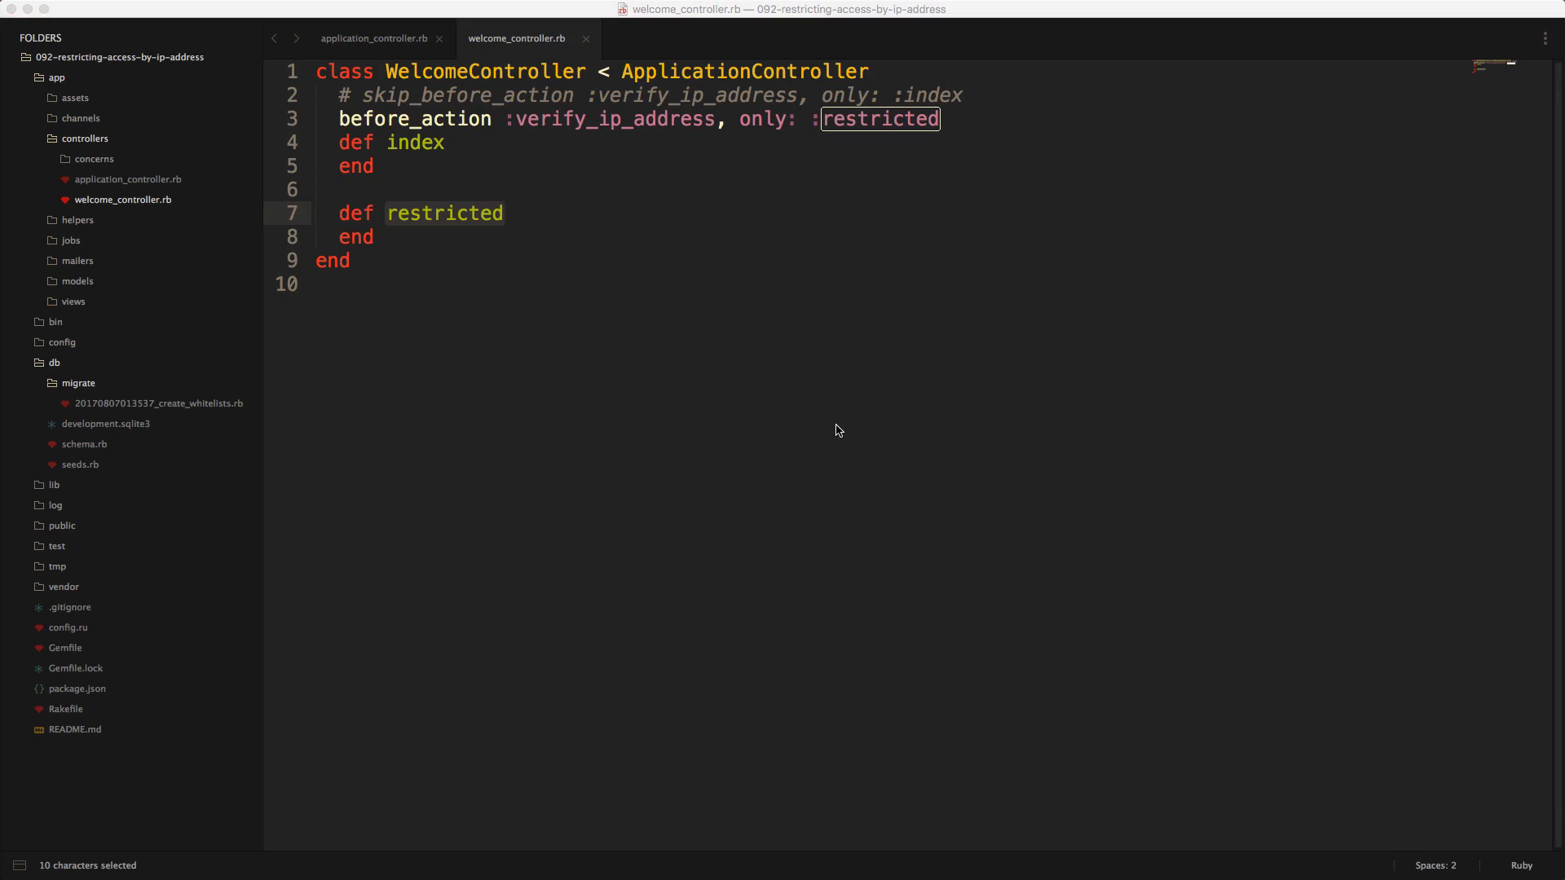
{"action": "mouse_move", "coordinate": [836, 427]}
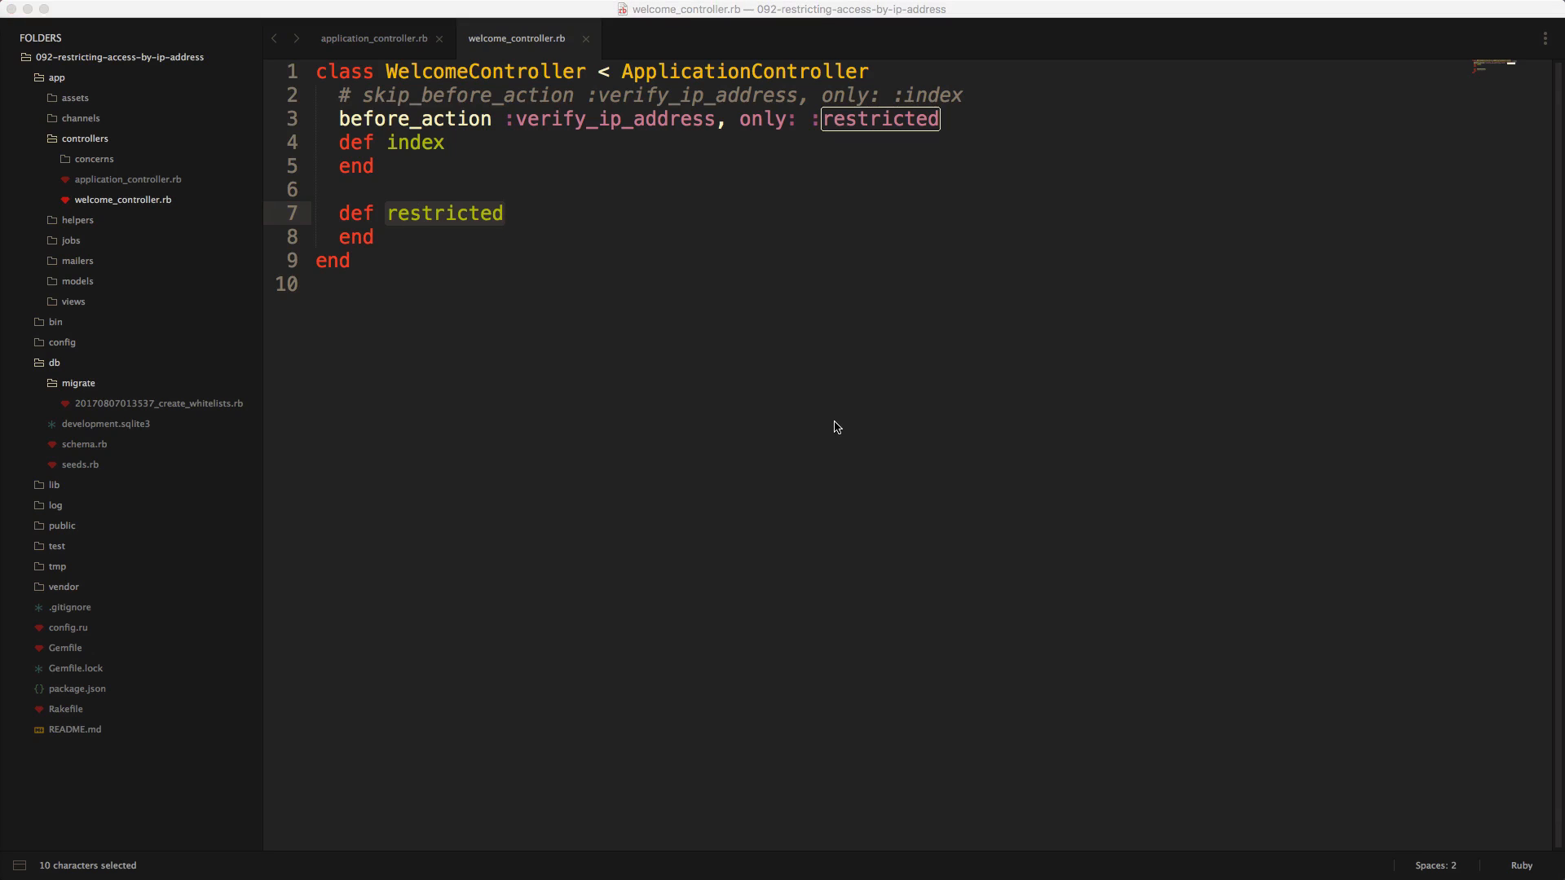